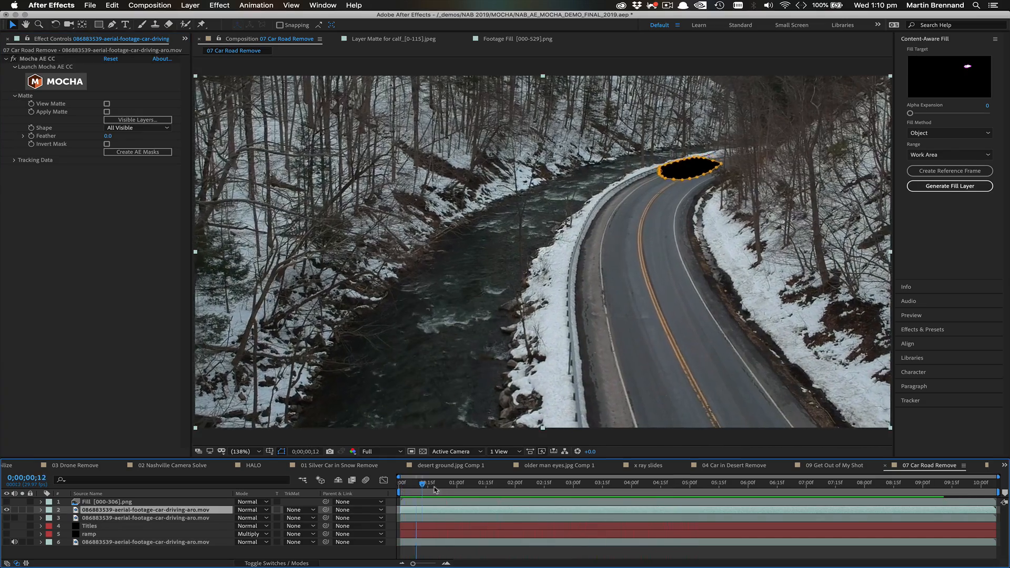
Scrub the 07 Car Road Remove shot and switch to the 03 Drone Remove composition
left_click(685, 482)
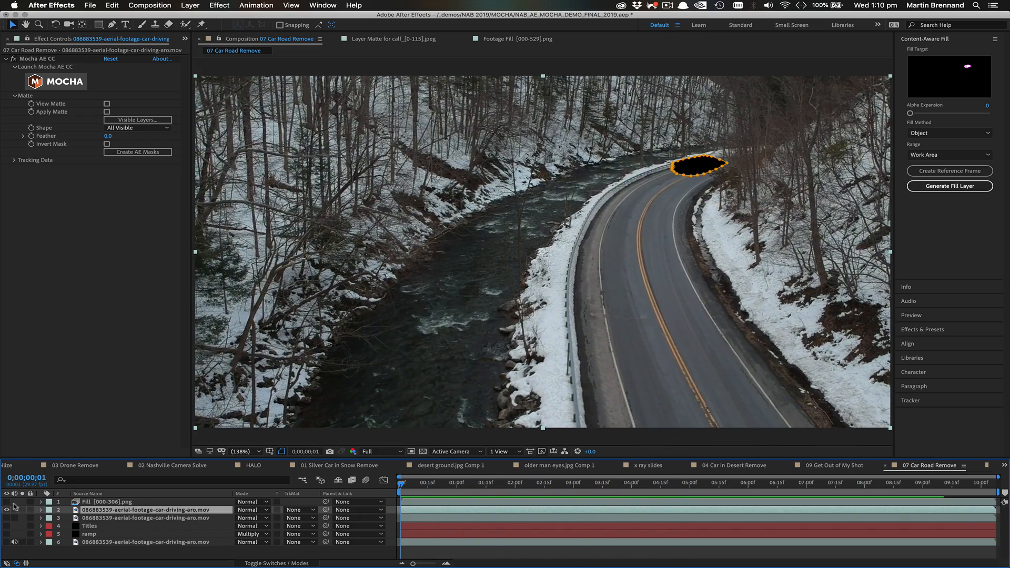
left_click(426, 482)
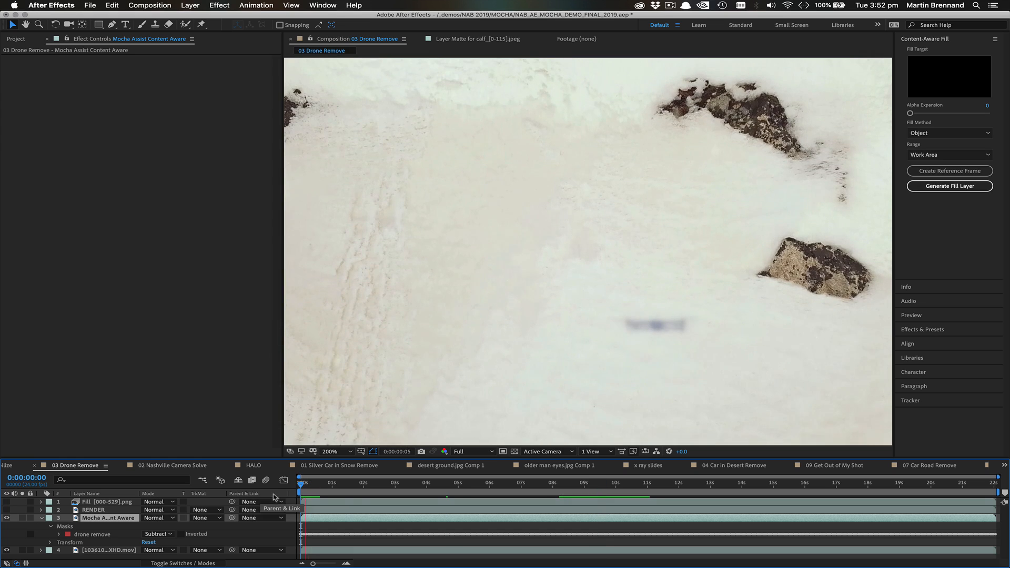
Scrub the drone shot and return the playhead to its first frame
left_click(371, 483)
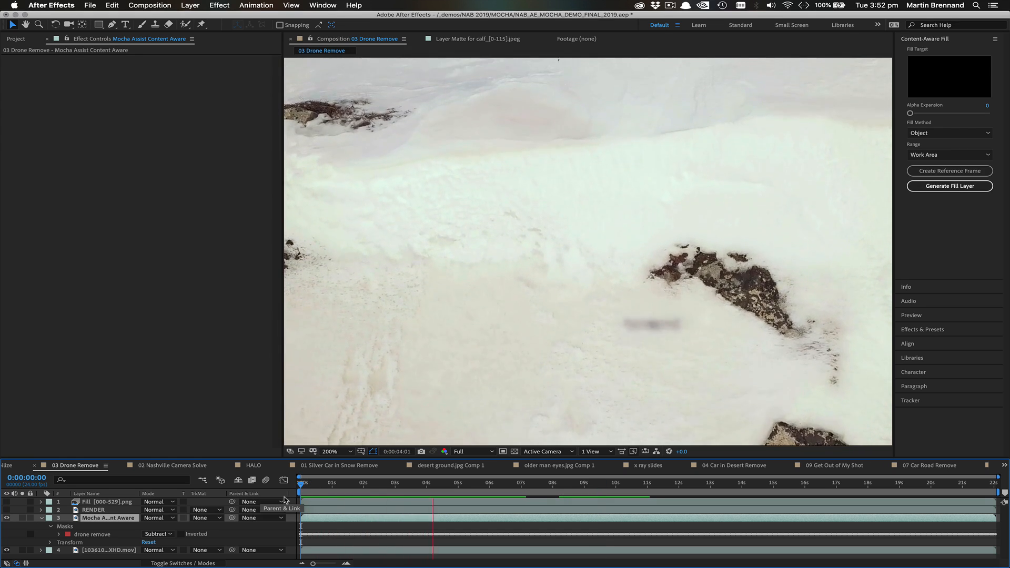
left_click(496, 482)
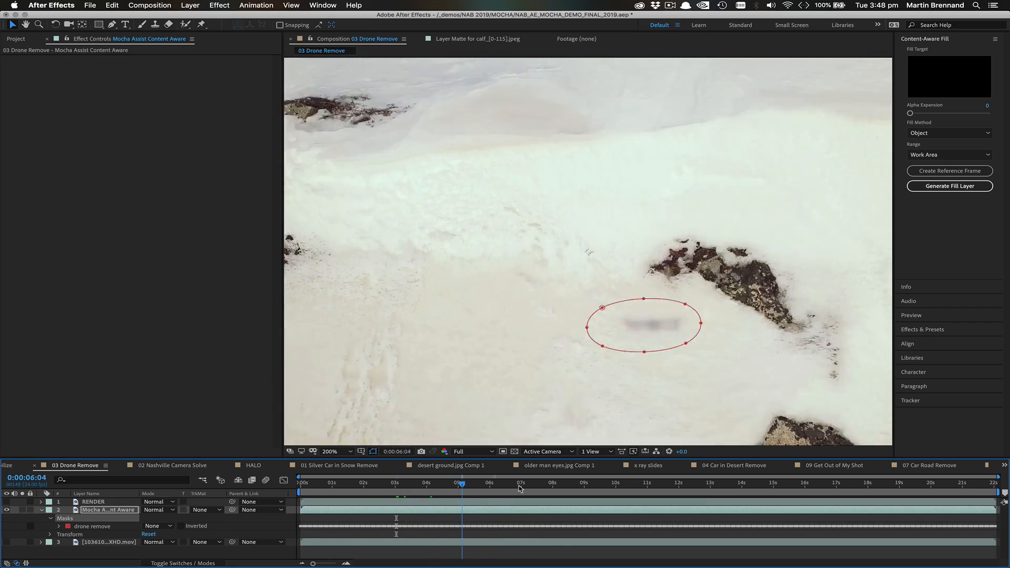
left_click(303, 482)
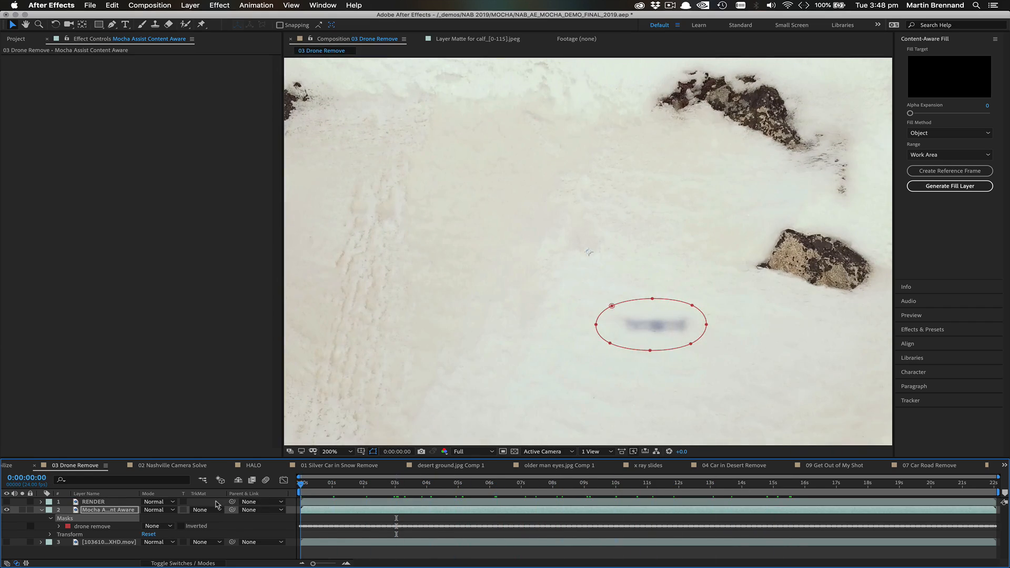
Set the drone mask to Subtract and generate a Content-Aware fill layer for the hole
left_click(155, 527)
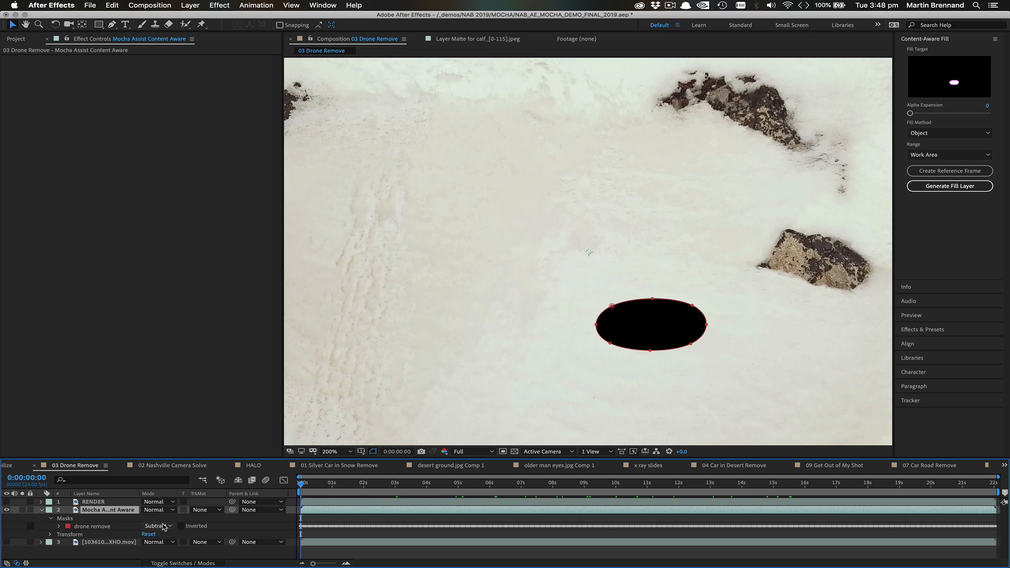
left_click(949, 133)
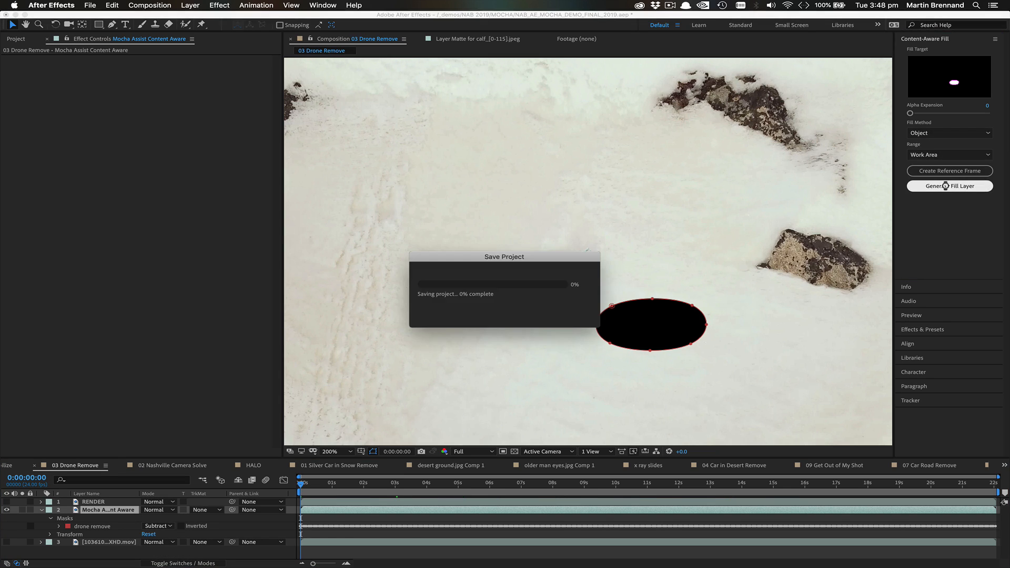
left_click(949, 185)
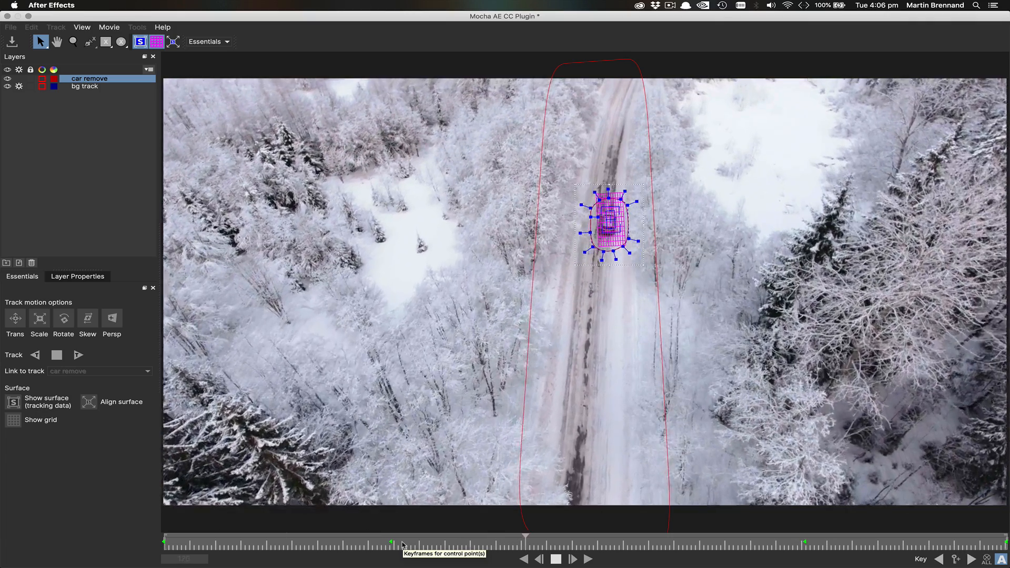
Check the car remove track on a later frame, then close Mocha and answer the save prompt
left_click(573, 559)
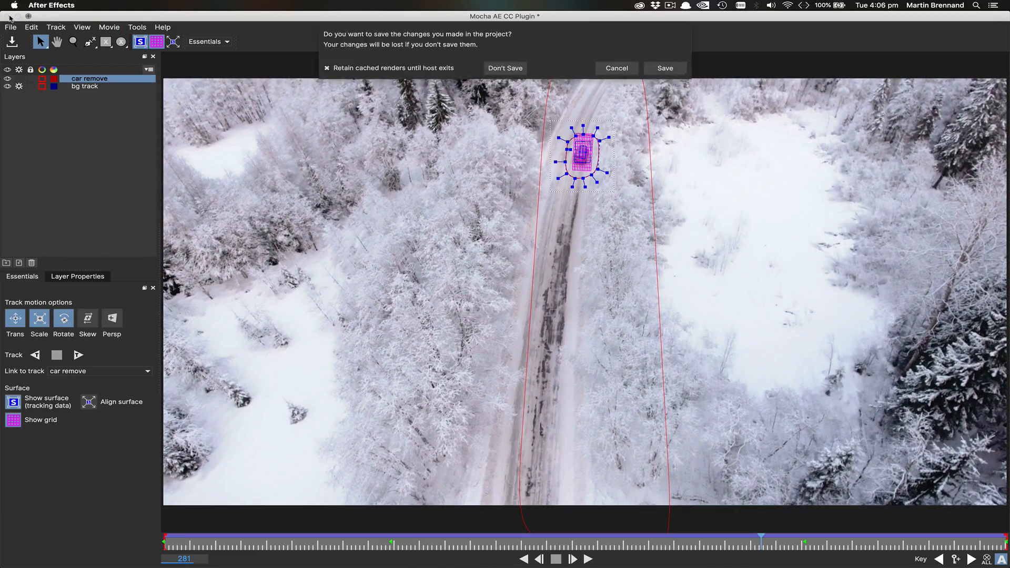
left_click(506, 68)
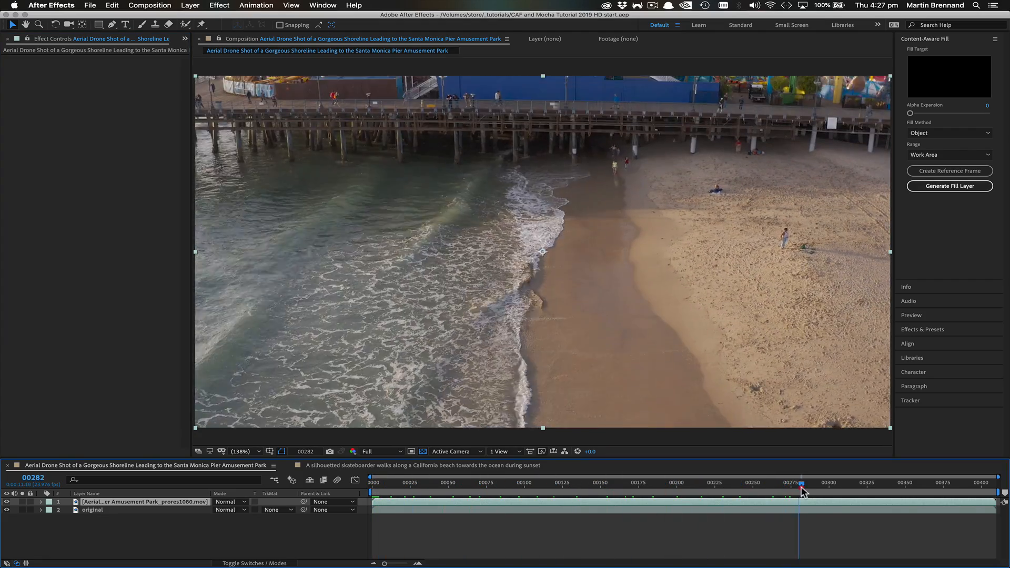
Review later frames of the Santa Monica beach shot and return to frame 0
left_click(407, 492)
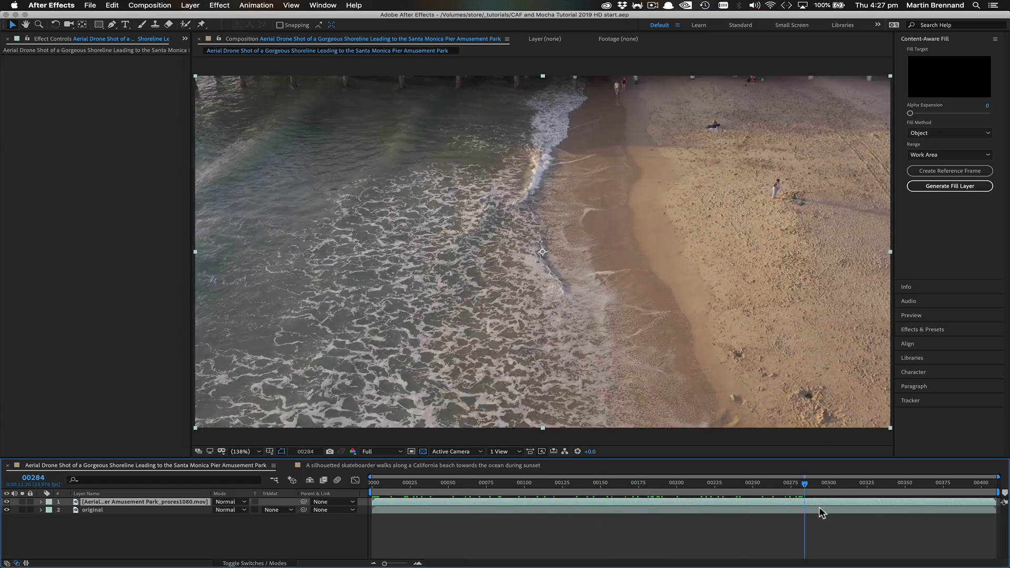
left_click(526, 483)
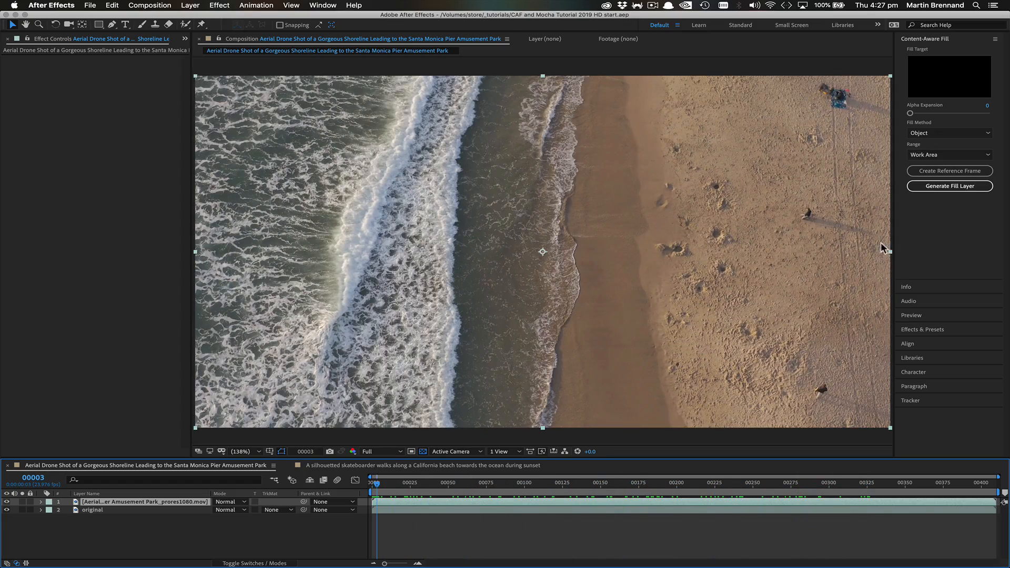
mouse_move(822, 222)
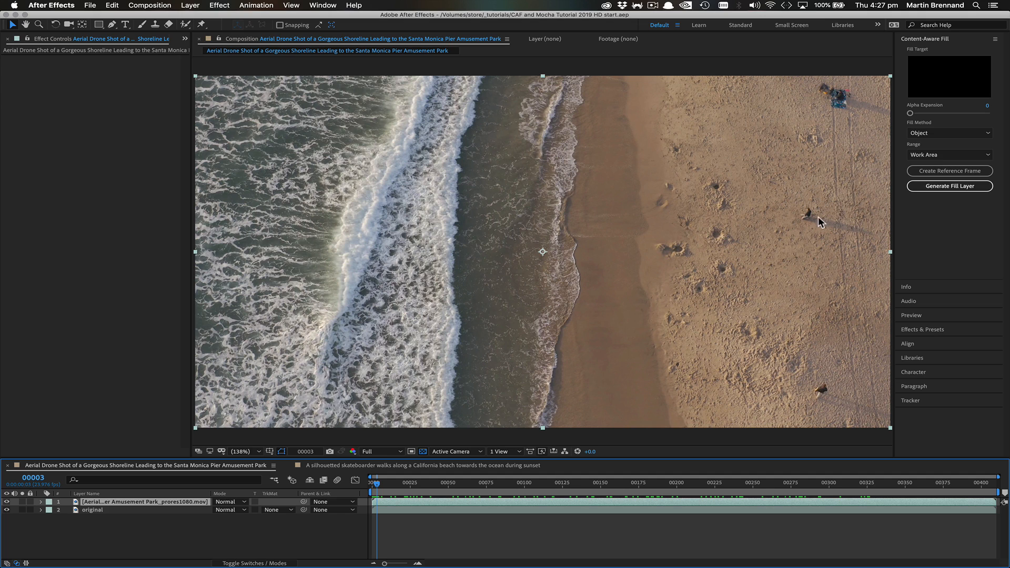
mouse_move(823, 239)
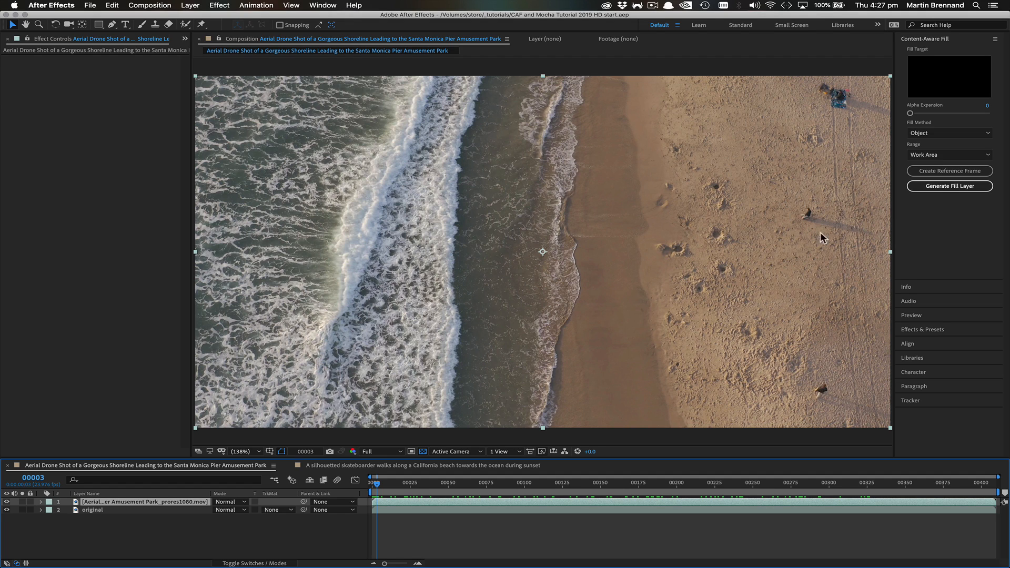
mouse_move(772, 211)
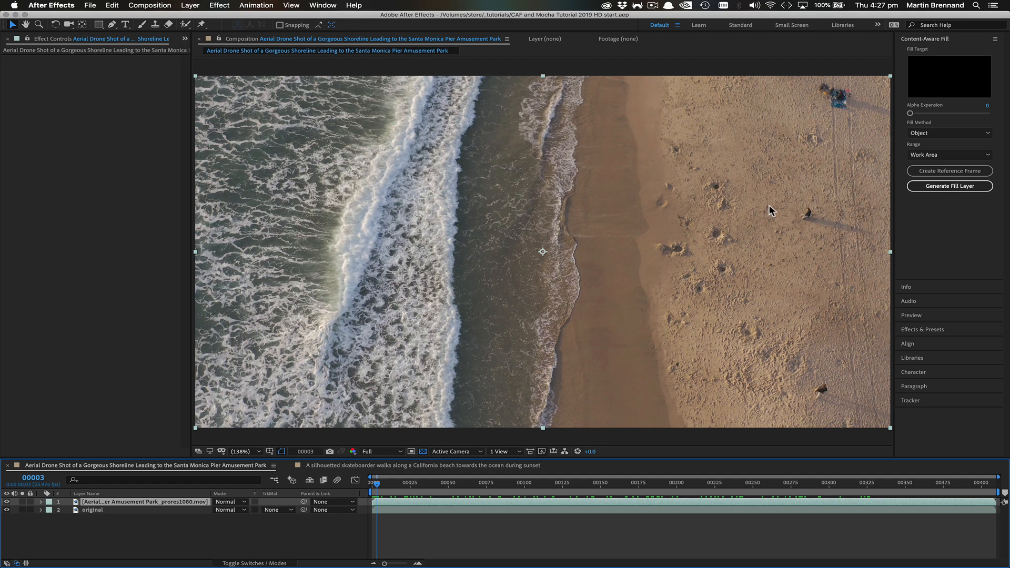
mouse_move(804, 230)
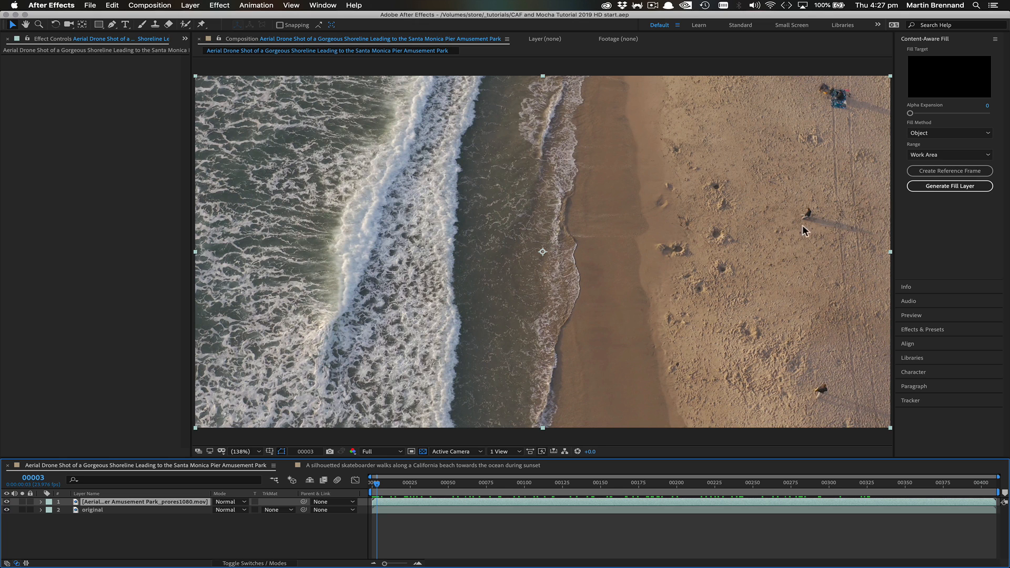
mouse_move(830, 224)
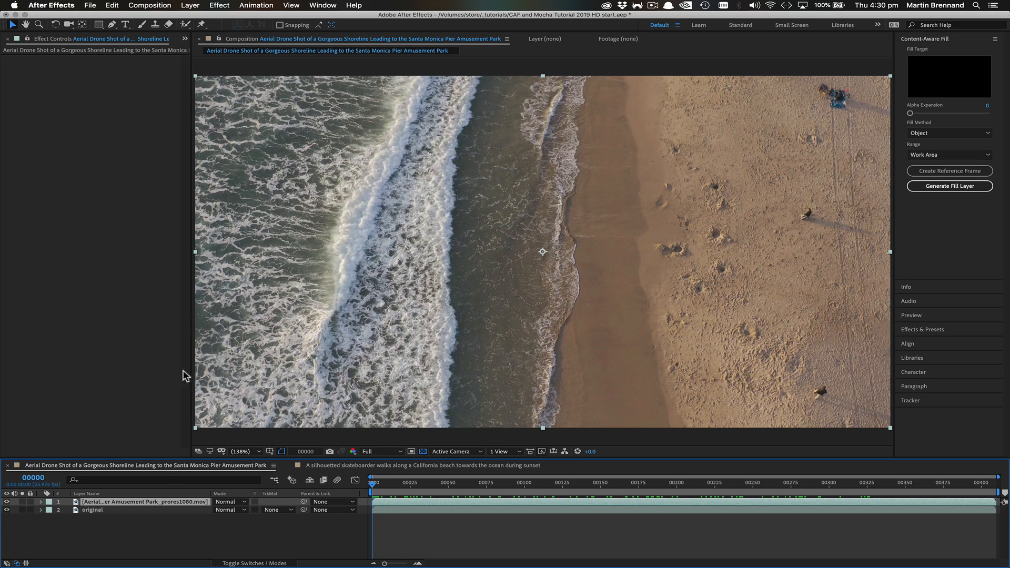
Apply Effect > Boris FX Mocha > Mocha AE CC to the beach footage layer
left_click(219, 6)
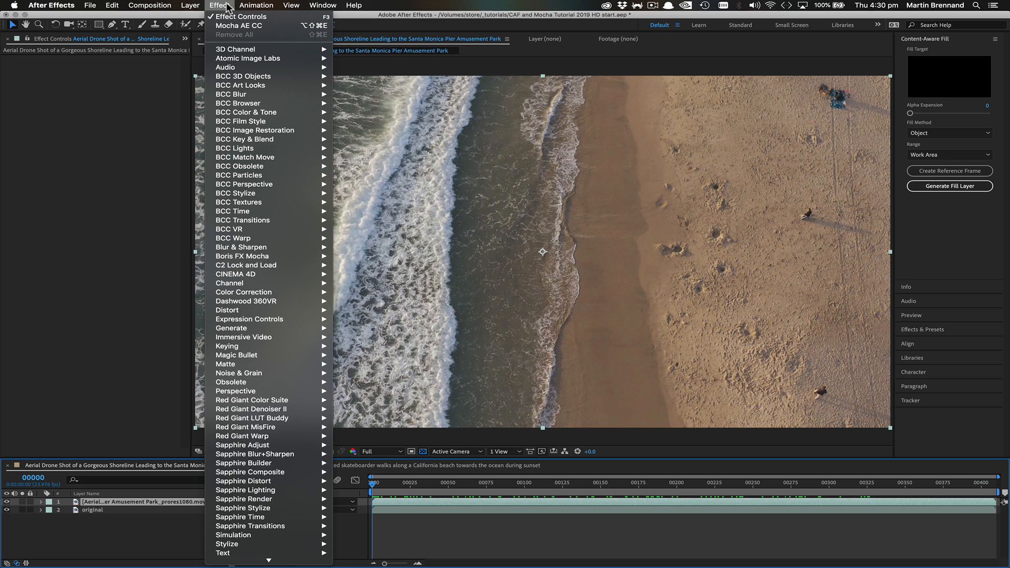
left_click(256, 6)
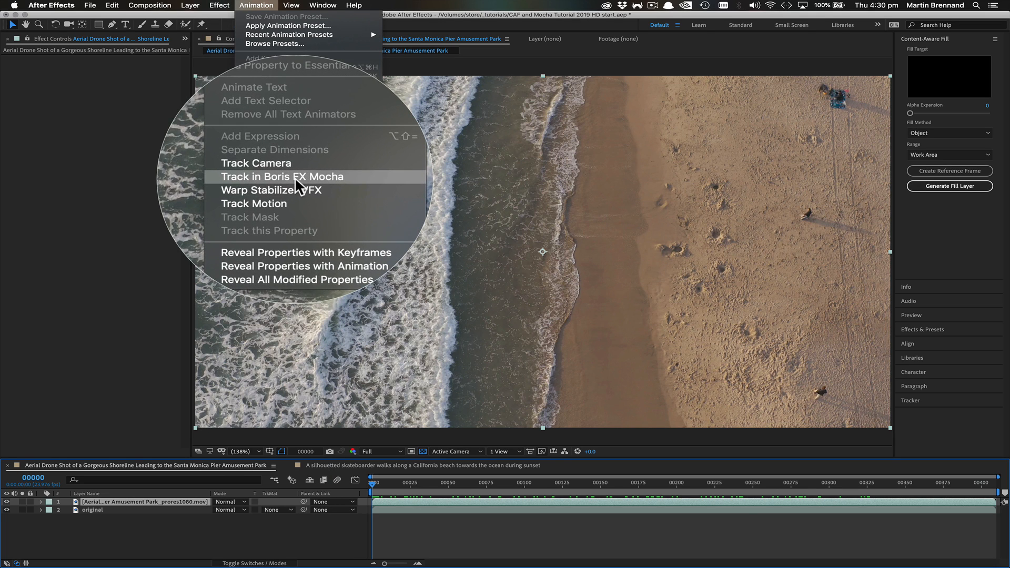
left_click(211, 6)
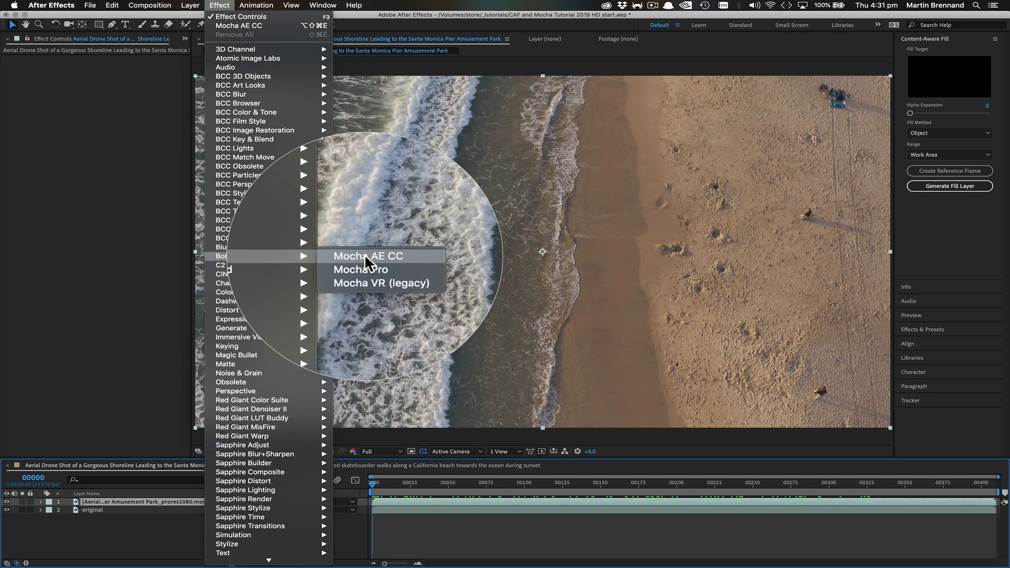
left_click(368, 256)
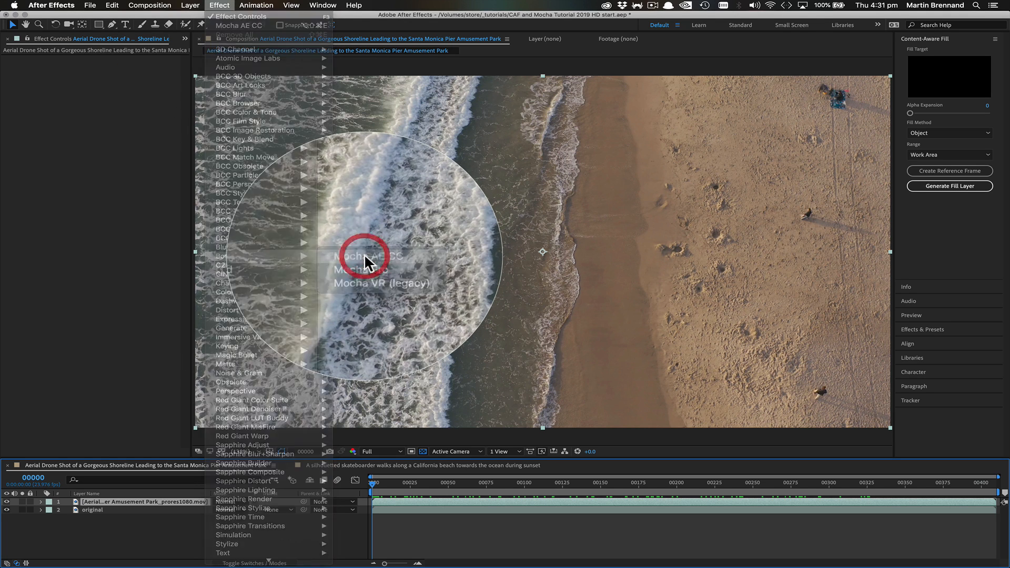
left_click(366, 255)
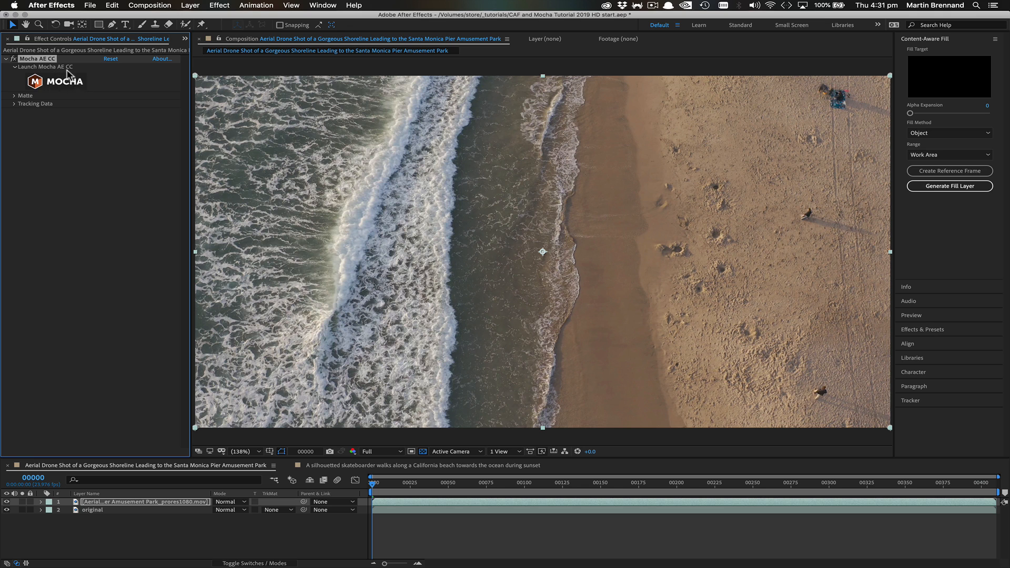
mouse_move(45, 81)
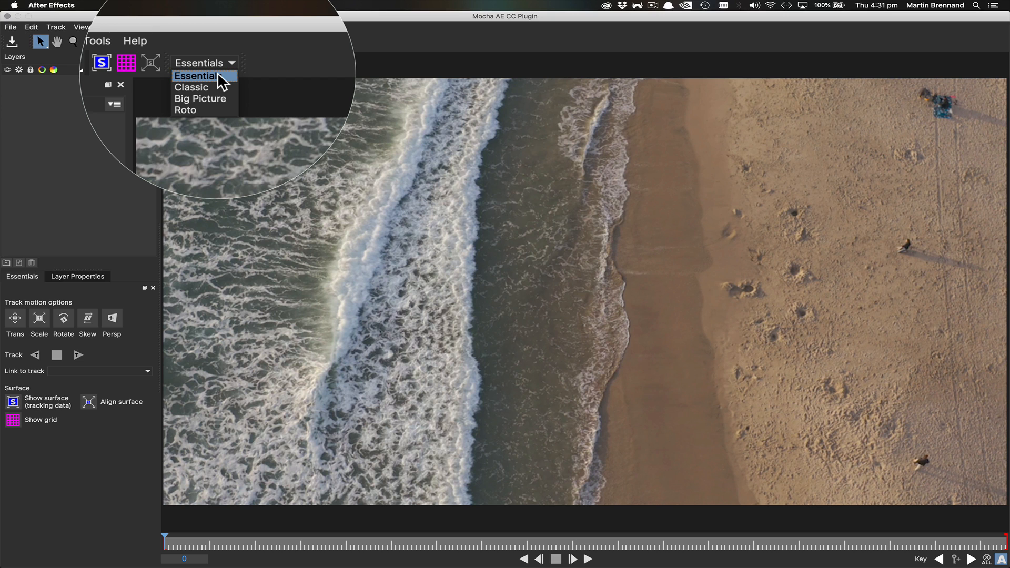
Load the beach clip in Mocha, keeping the Essentials workspace layout
left_click(195, 76)
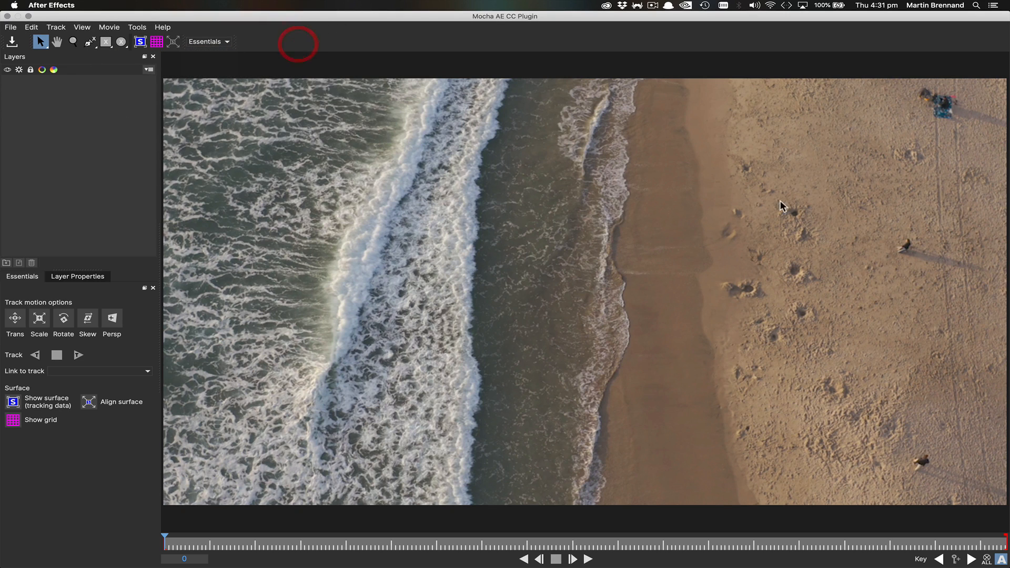
mouse_move(750, 285)
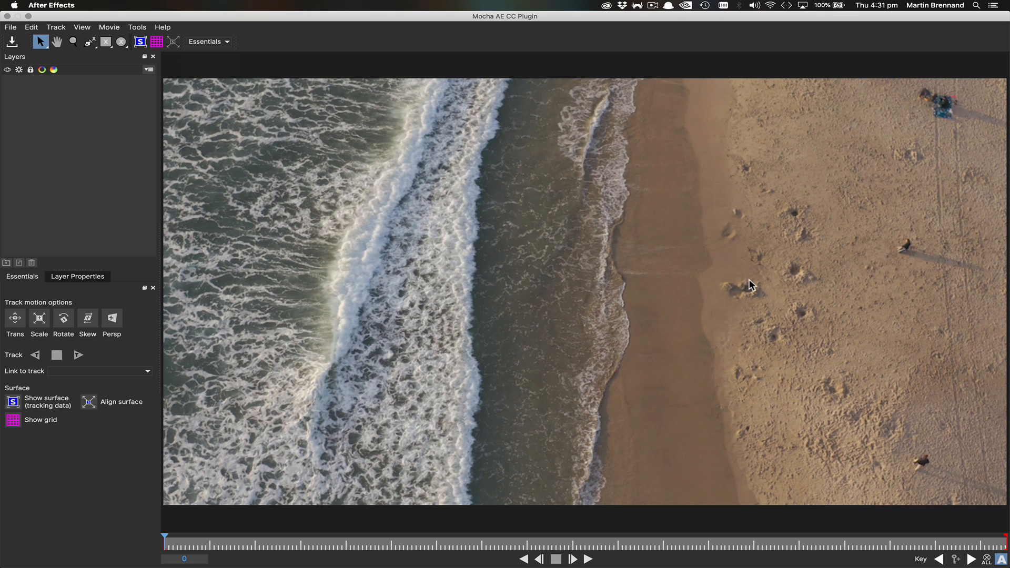
mouse_move(695, 267)
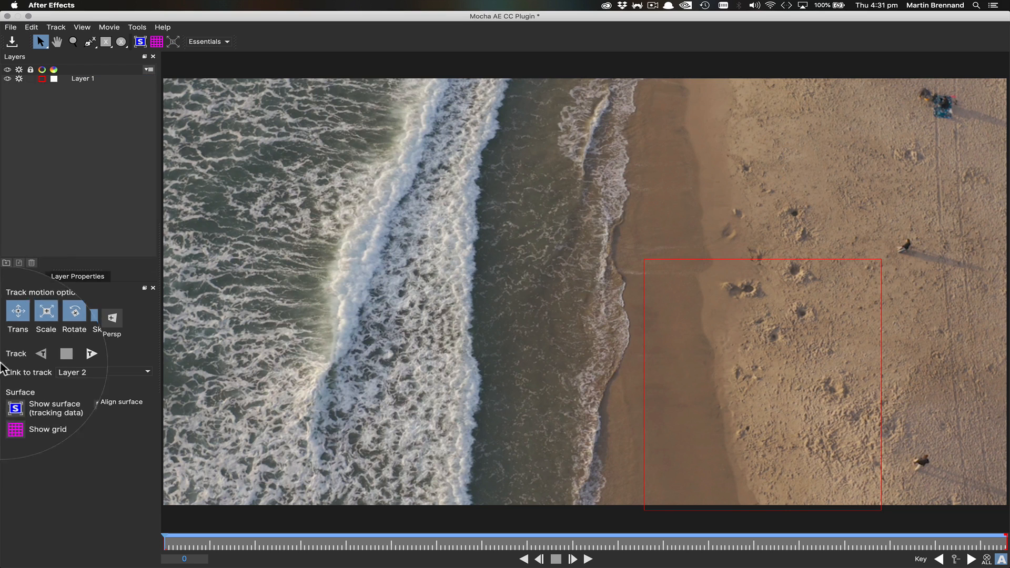
Show the tracking grid and track the sand patch forward through the clip
left_click(12, 420)
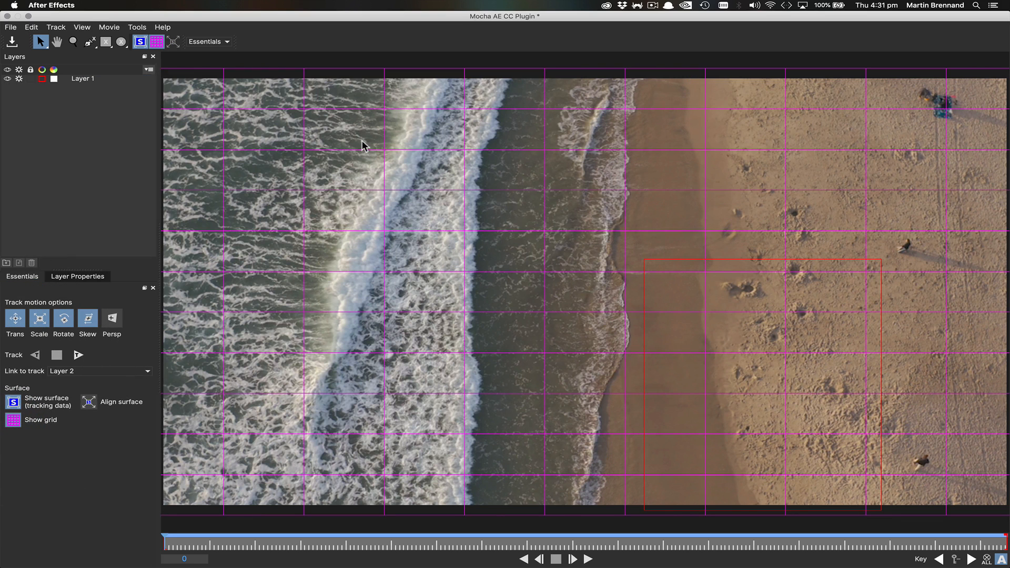
left_click(82, 78)
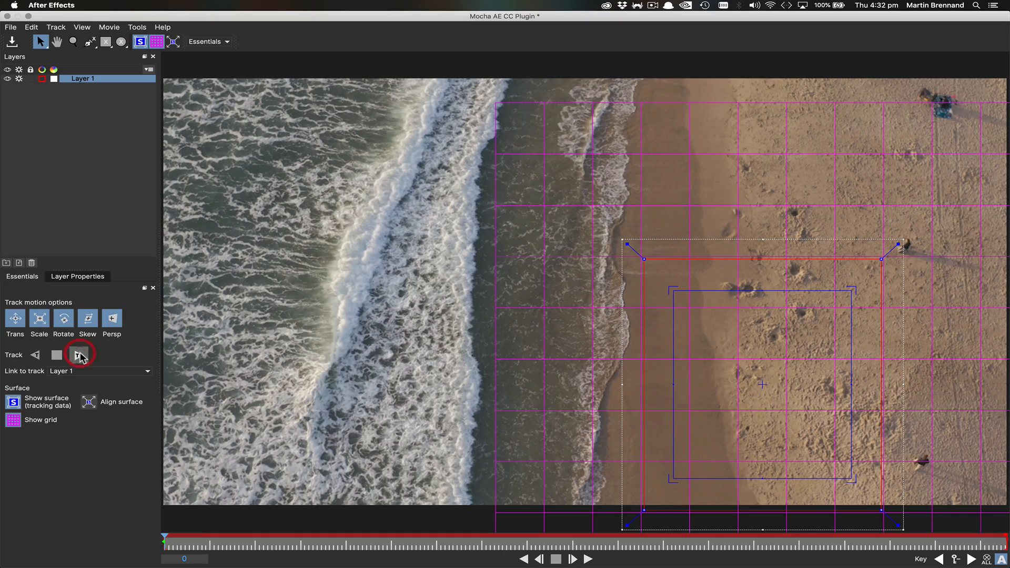
left_click(78, 354)
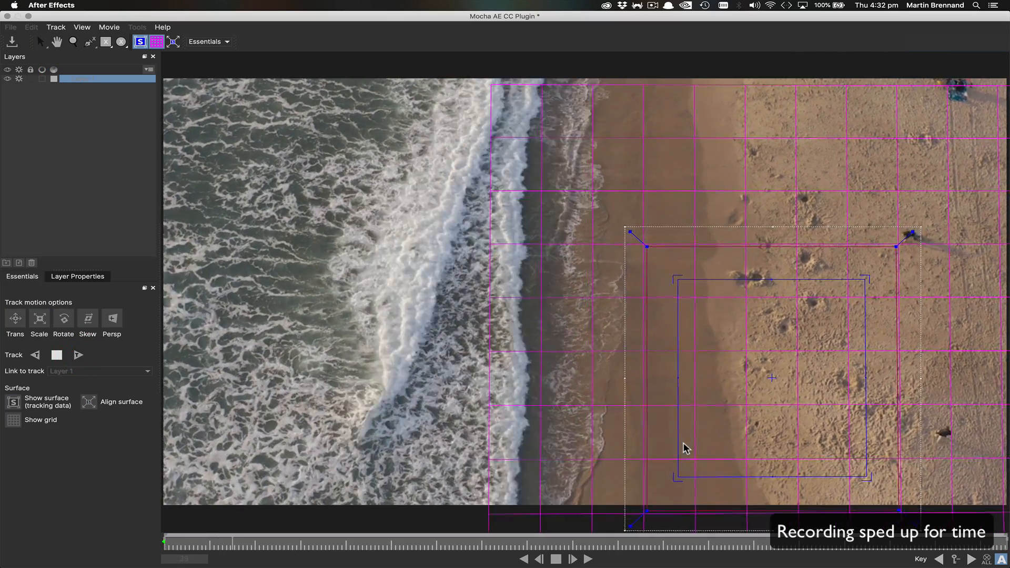
left_click(56, 355)
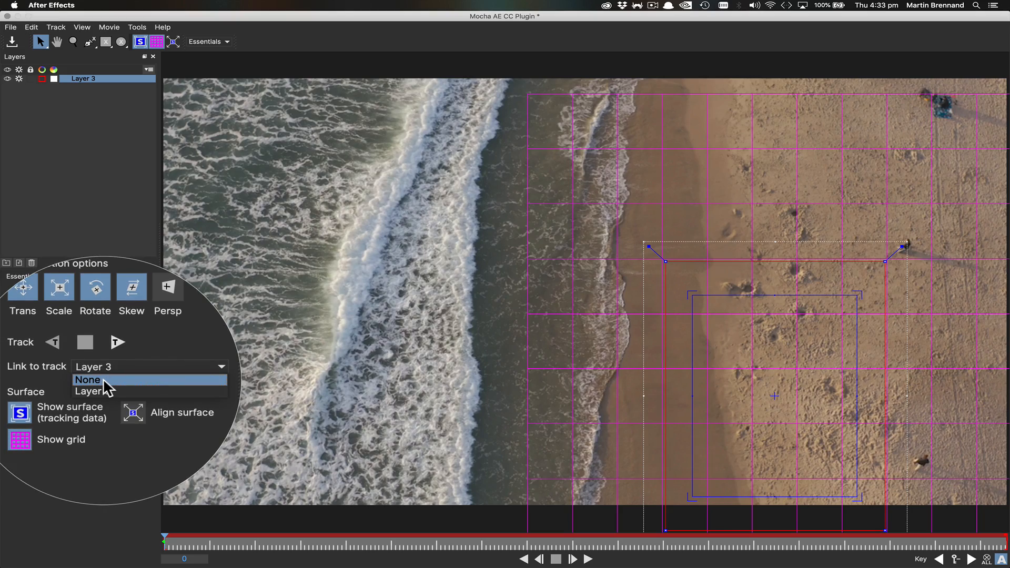
Set the new shape's Link to track to None and track it forward
left_click(88, 380)
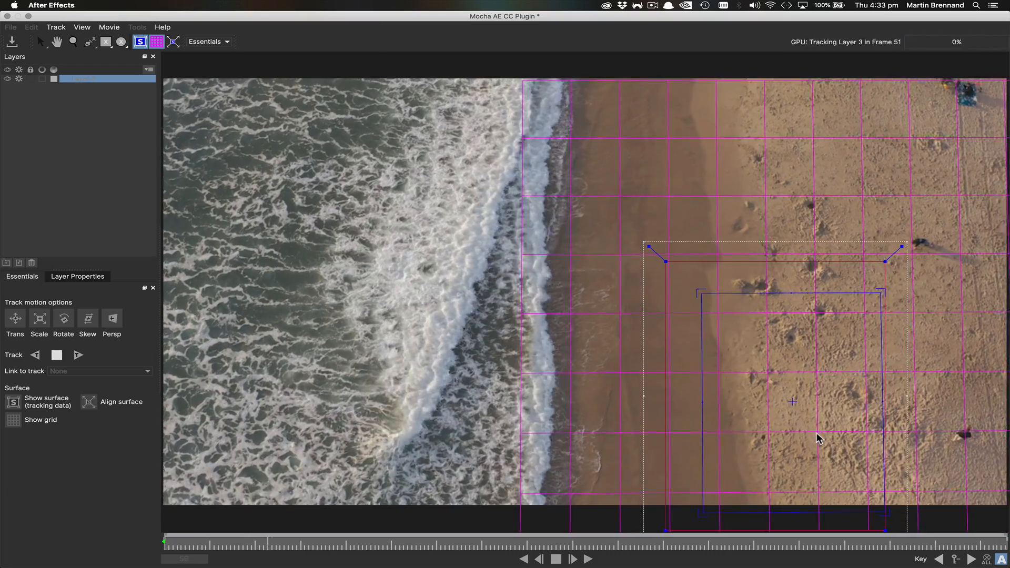
left_click(56, 355)
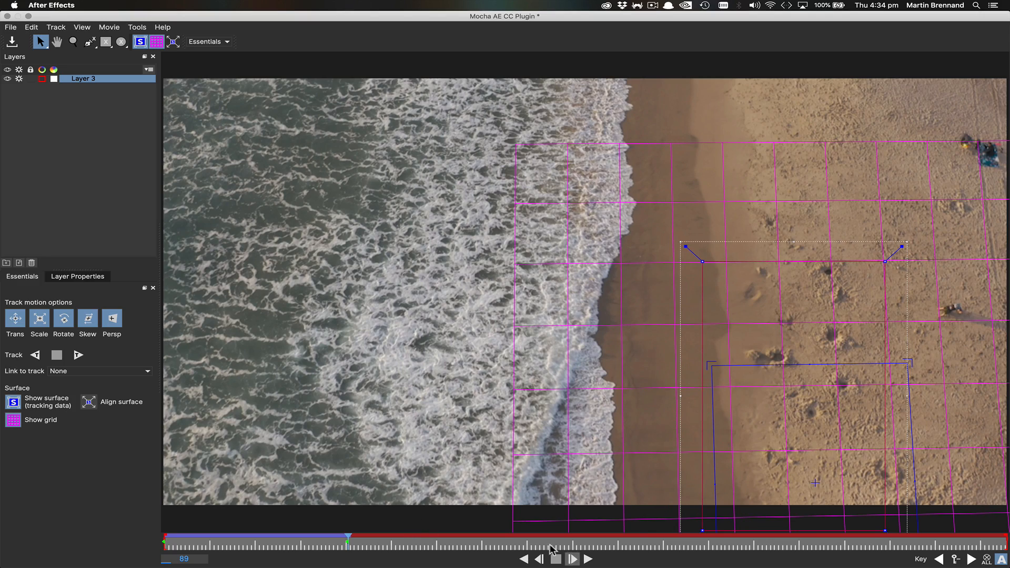
left_click(78, 355)
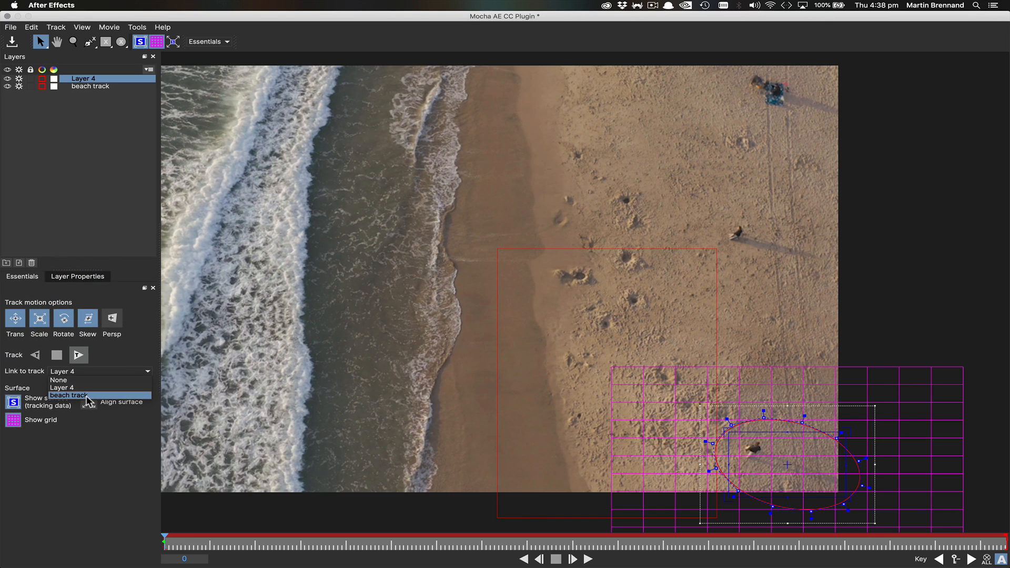
Link the person shapes to the beach track and review the person 5 shape
left_click(70, 395)
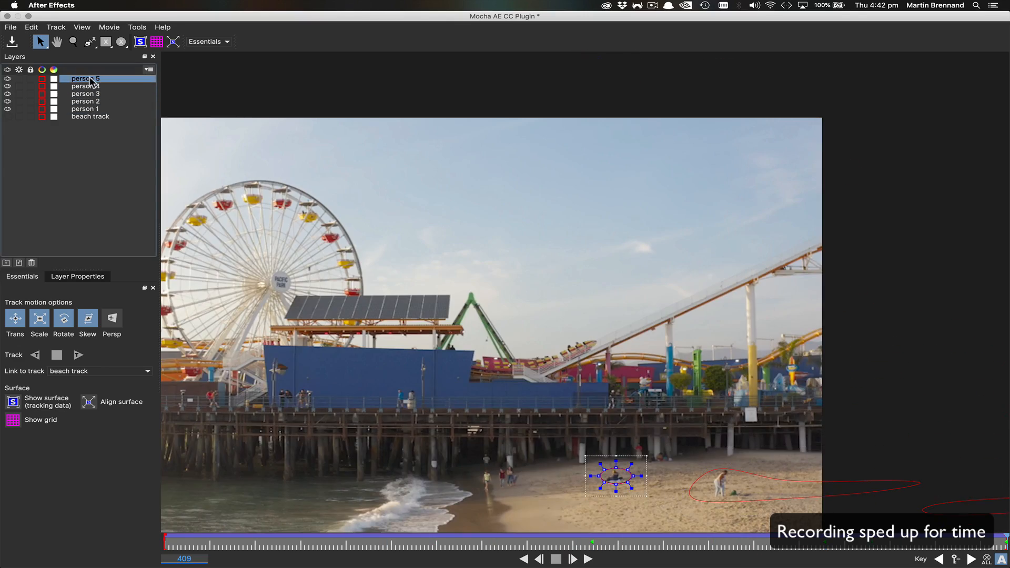
left_click(85, 101)
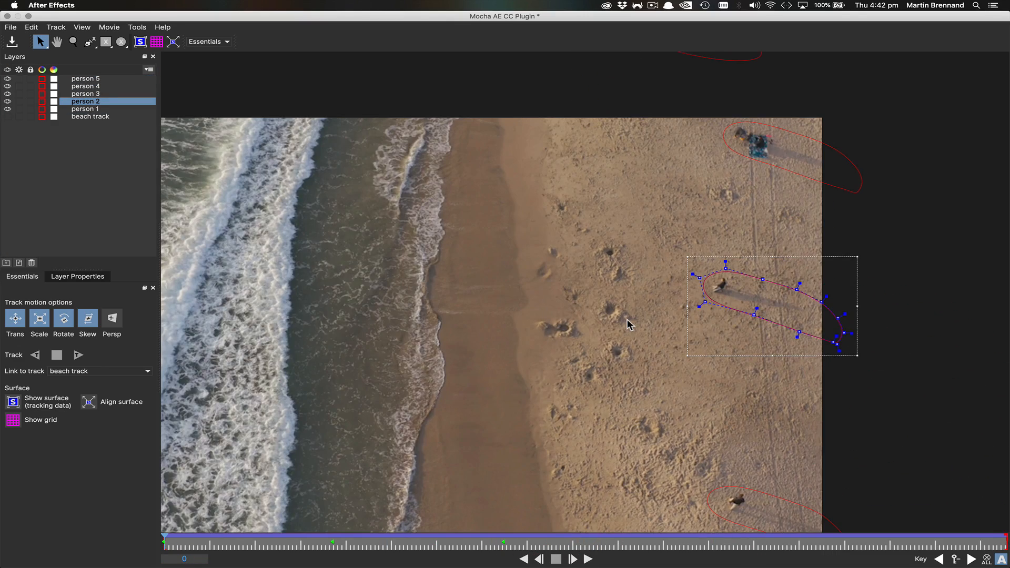
mouse_move(948, 257)
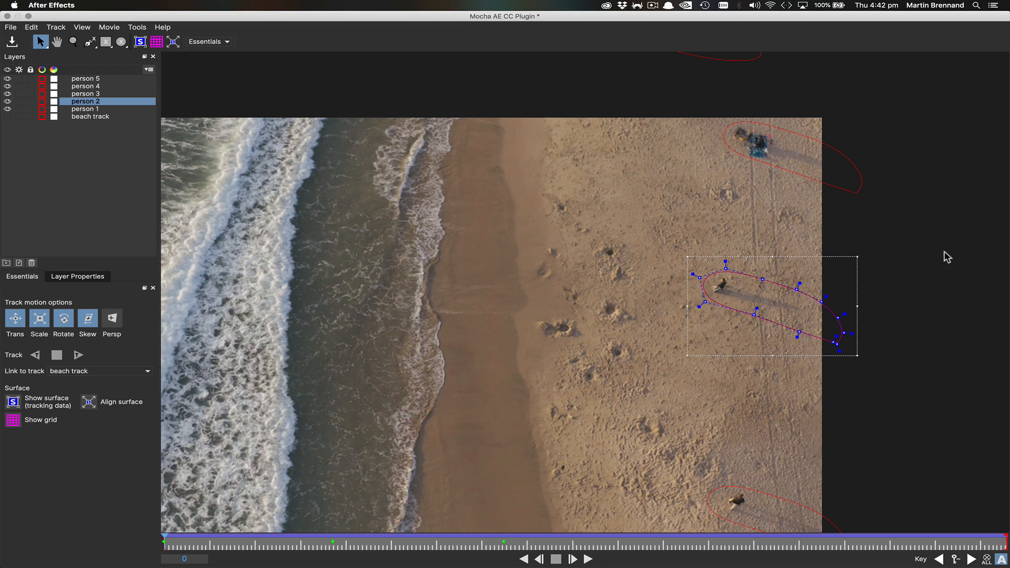
Close Mocha saving the tracks and review the Visible Layers list in Effect Controls
left_click(10, 27)
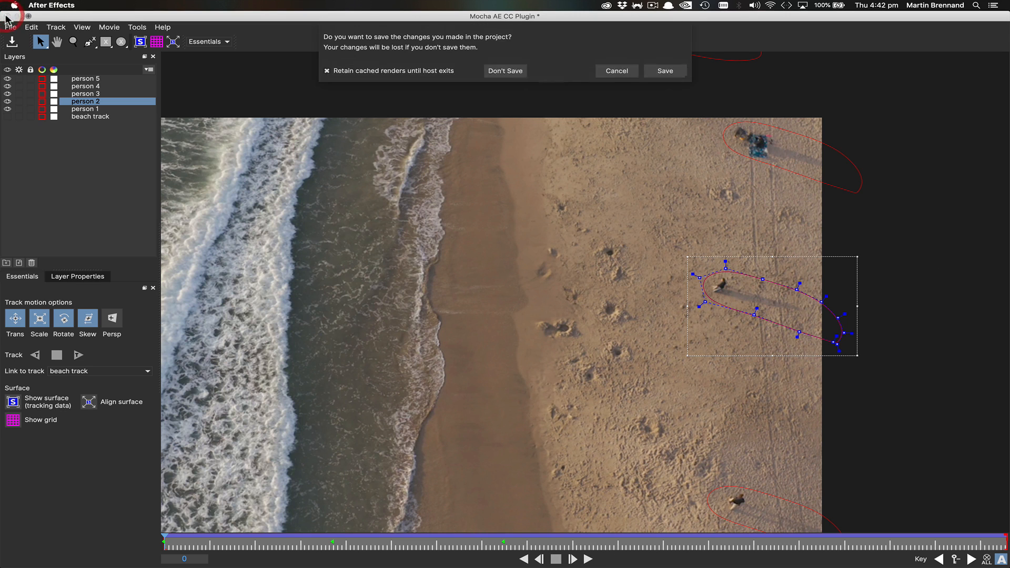
left_click(505, 71)
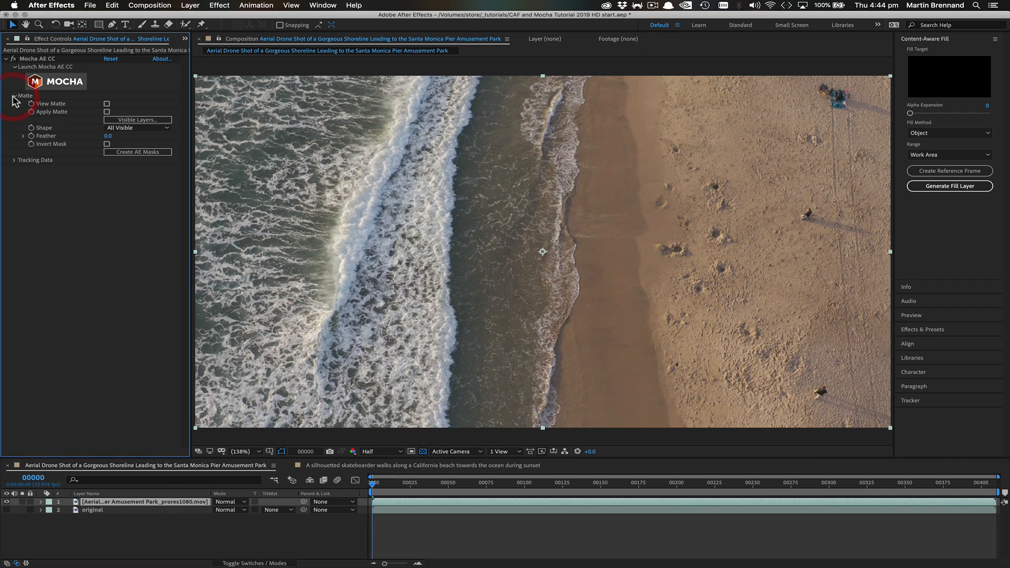
left_click(136, 120)
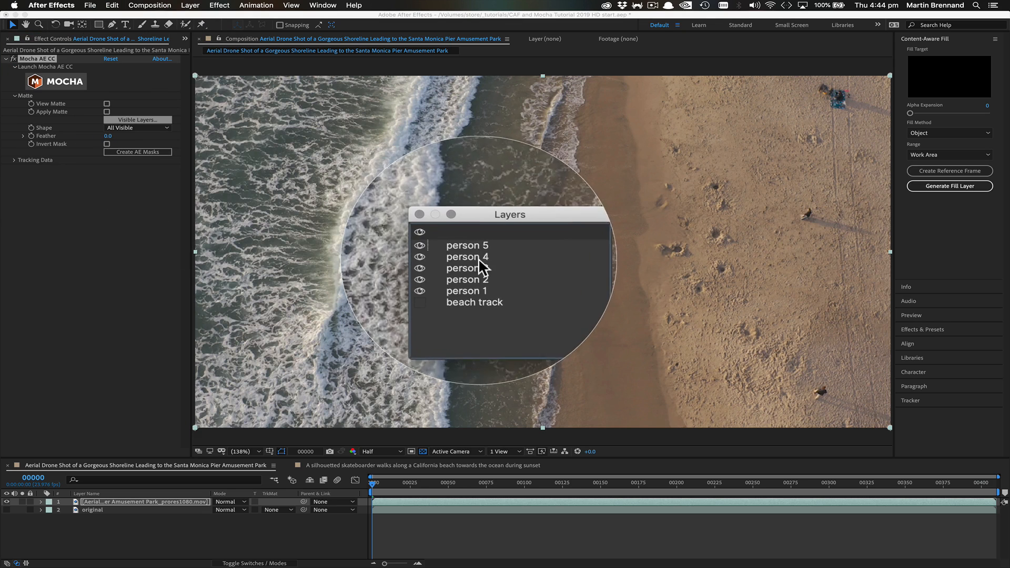
left_click(468, 272)
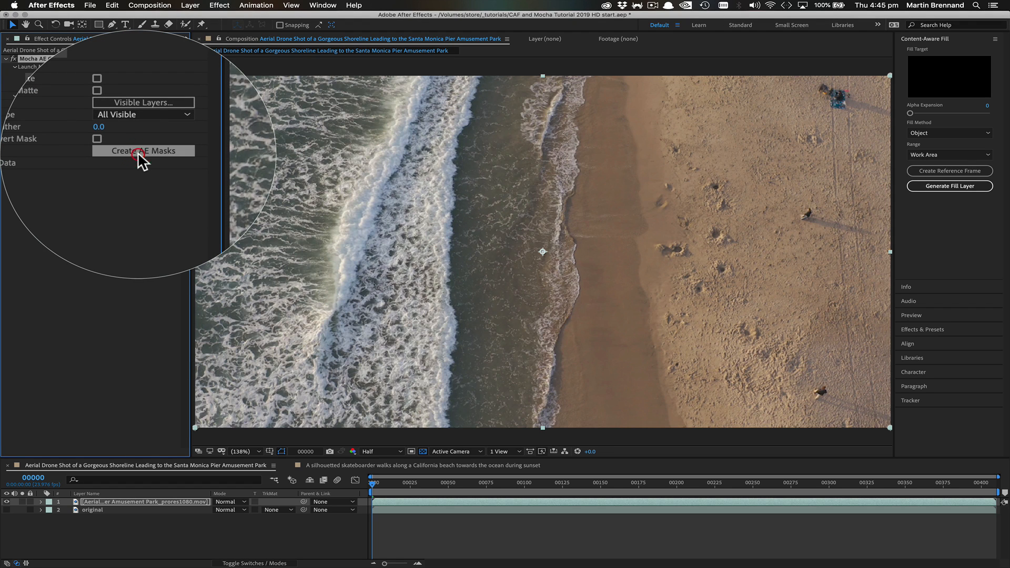
Create all masks from the tracked shapes, choose the Surface fill method and generate the fill layer
left_click(137, 151)
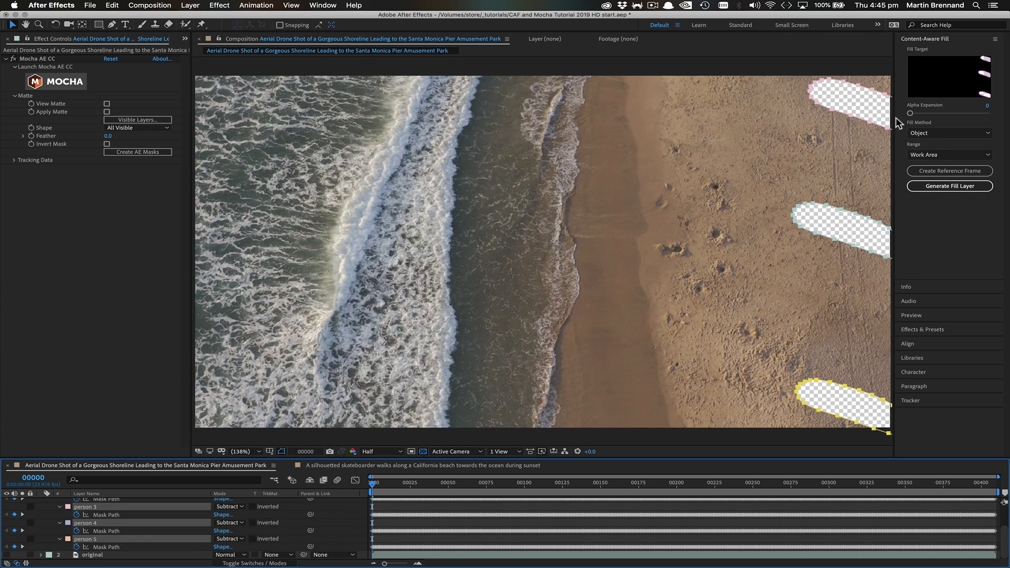
left_click(950, 132)
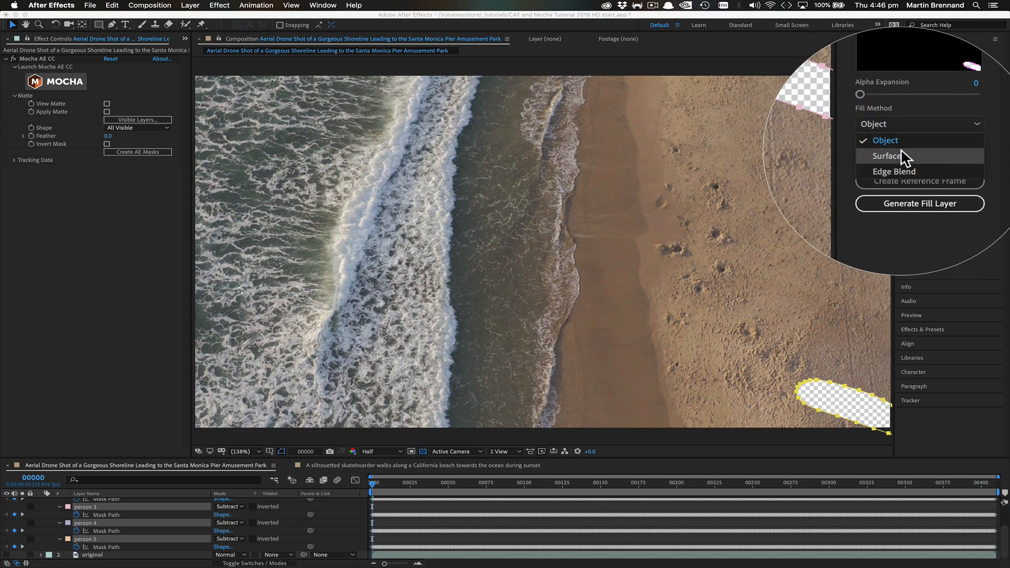
left_click(888, 156)
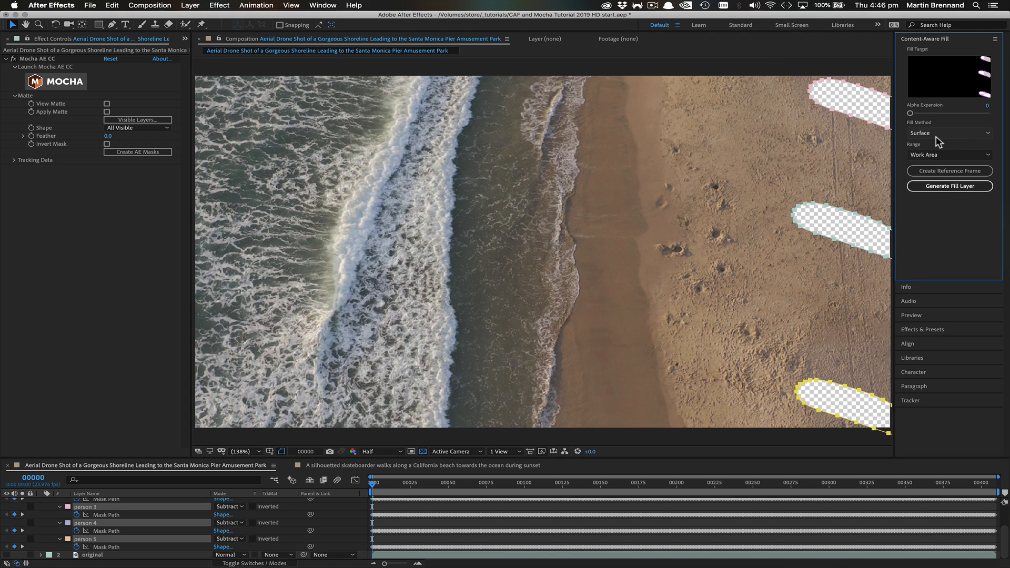
mouse_move(926, 185)
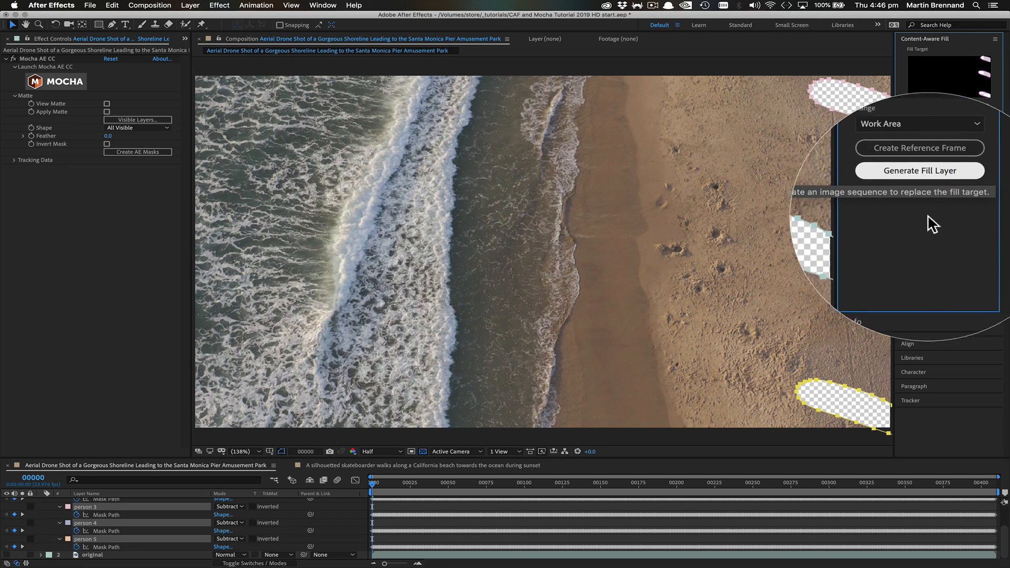
left_click(920, 171)
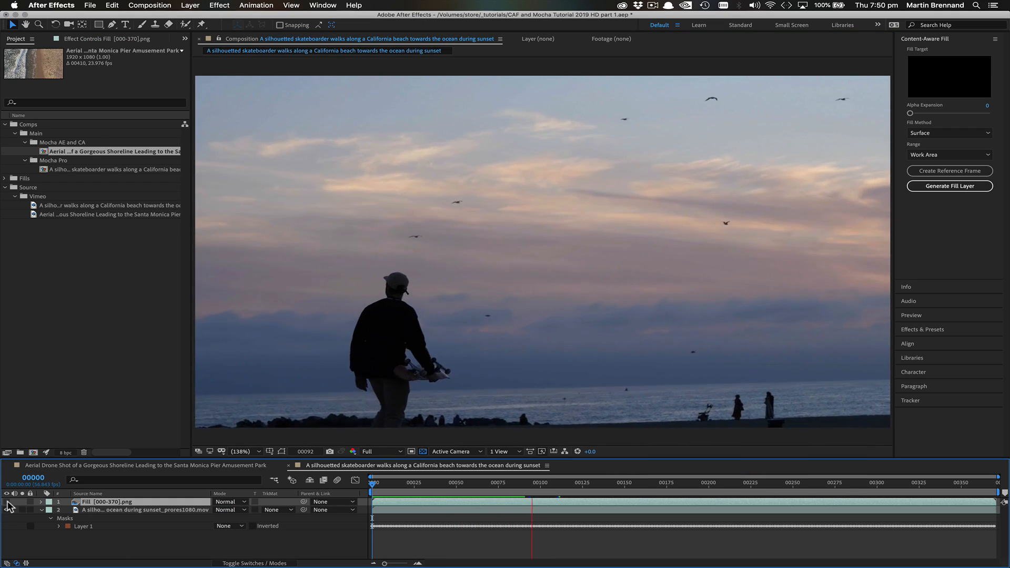
Toggle the Fill [000-370].png layer's visibility to compare the sunset shot with and without the fill
left_click(641, 482)
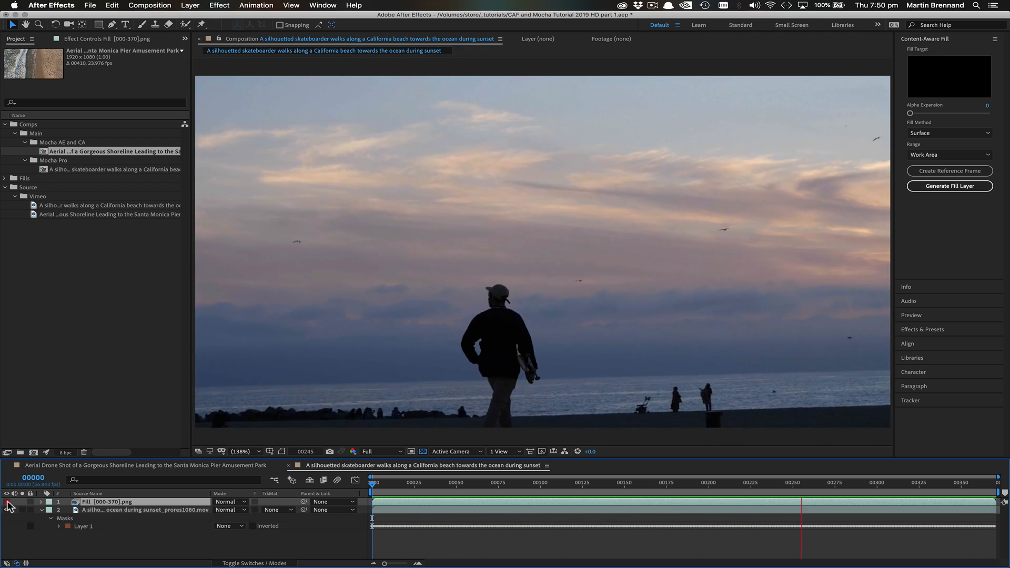
left_click(413, 482)
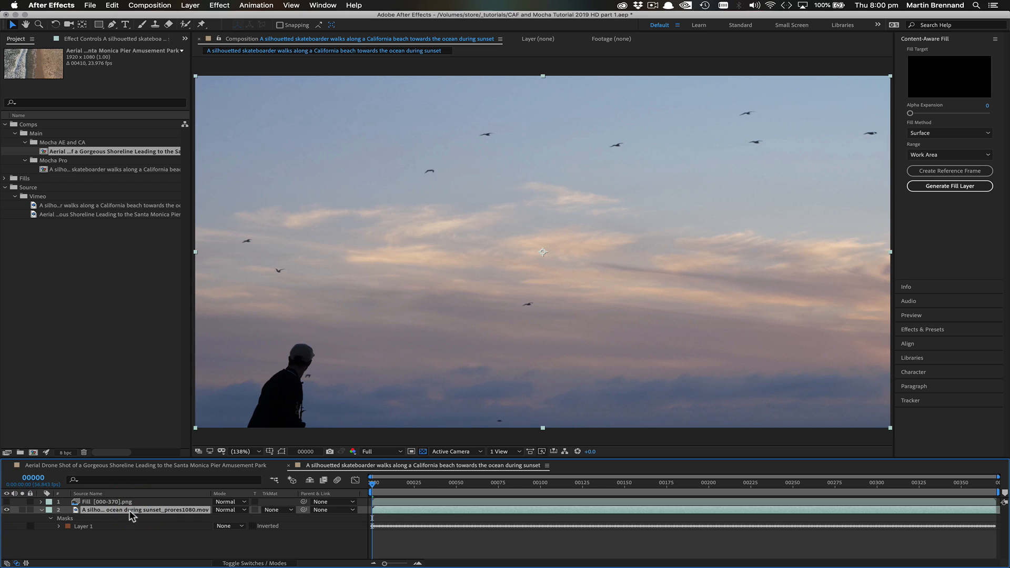
Apply Mocha Pro to the original sunset footage layer and launch it
left_click(219, 5)
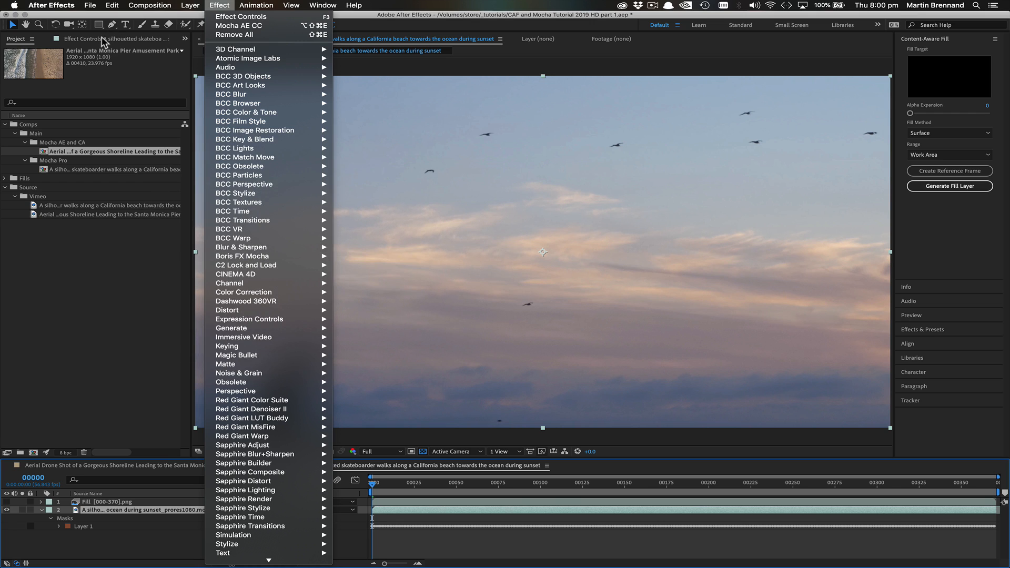
left_click(239, 25)
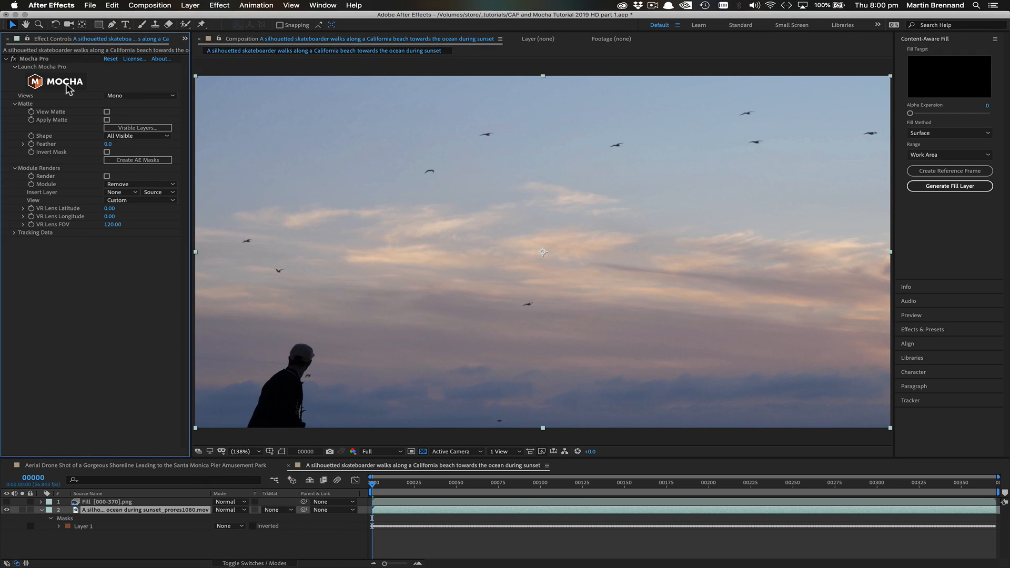
left_click(40, 67)
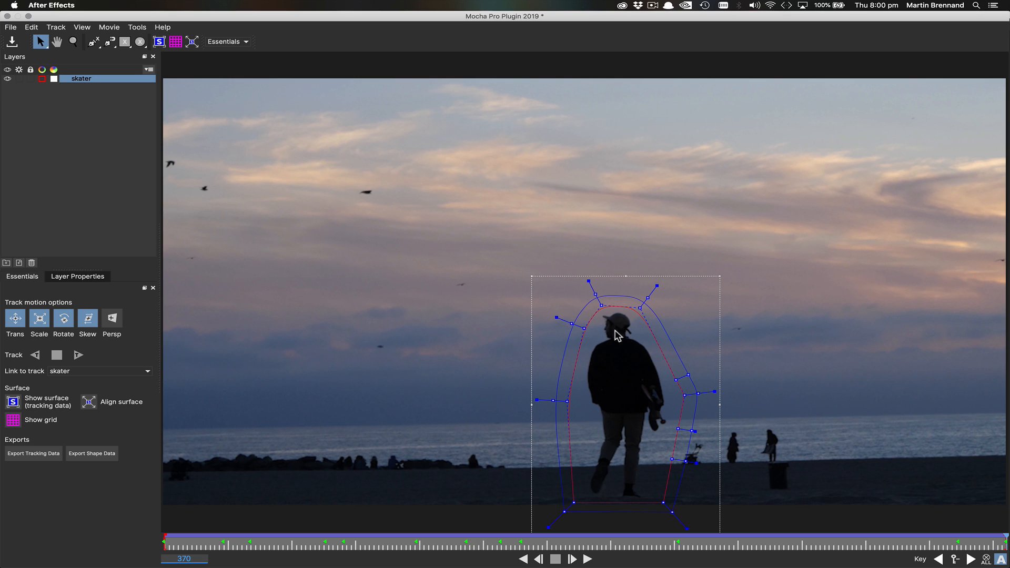
mouse_move(585, 307)
type("background")
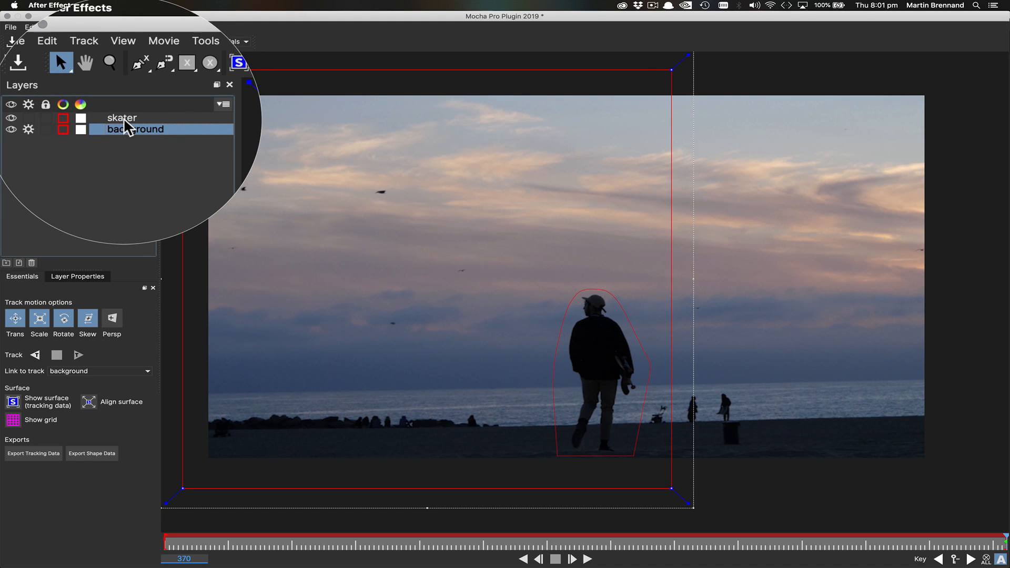
Select the skater layer, then the new full-frame background layer in the Layers panel
left_click(121, 118)
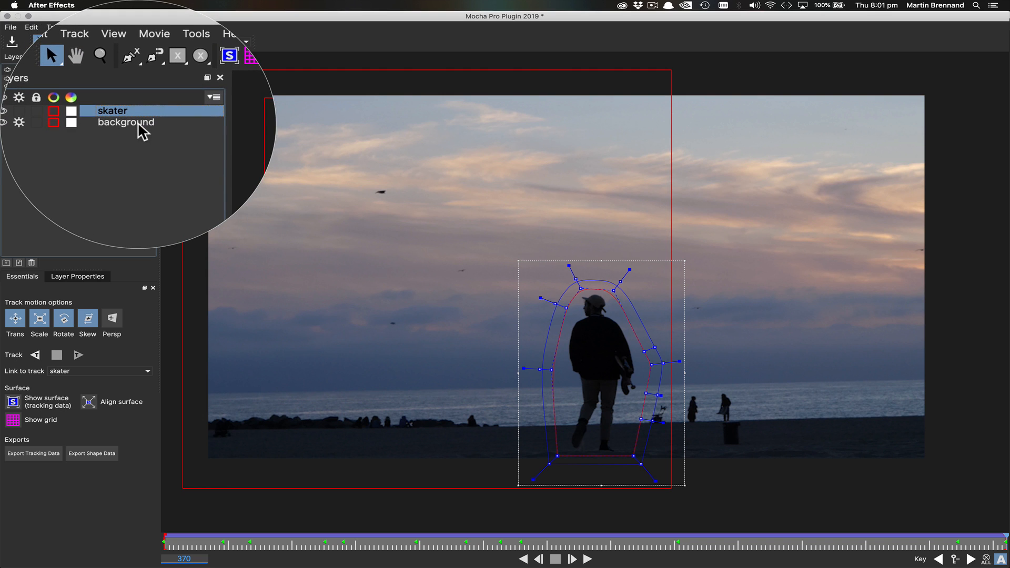
left_click(125, 122)
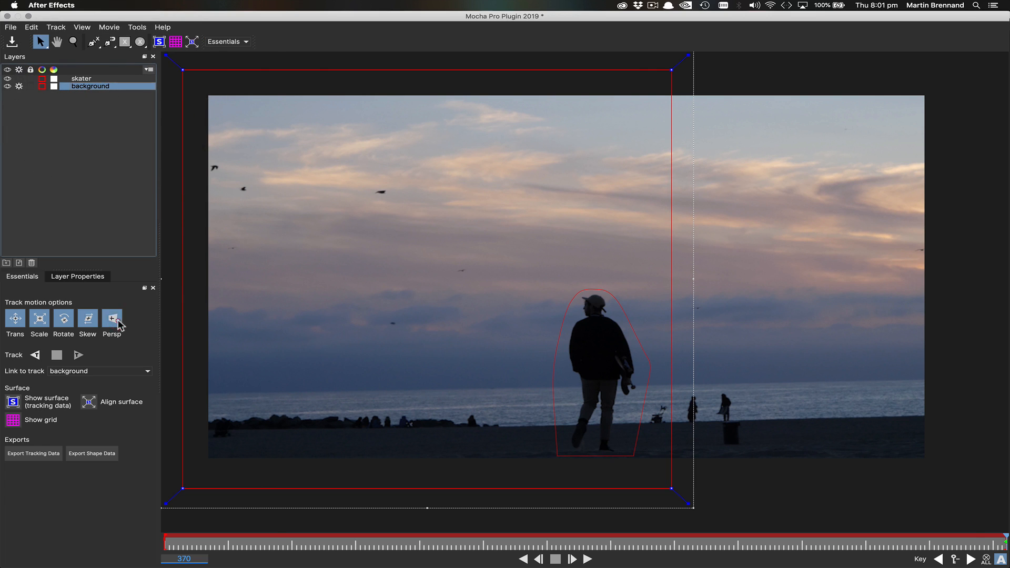
Set the background layer's Link to track to None, then select the skater layer and hide its surface grid
left_click(99, 372)
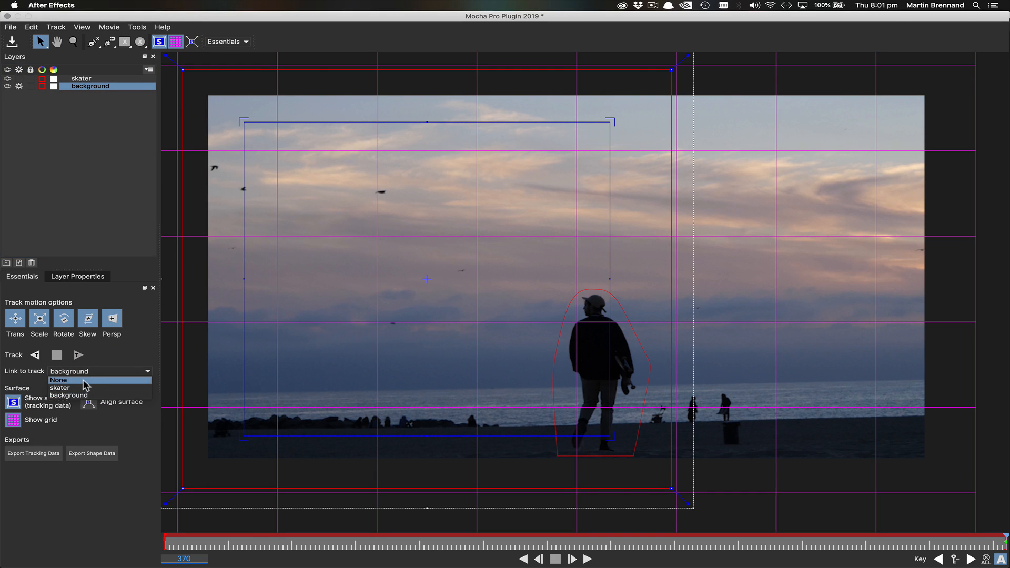
left_click(59, 380)
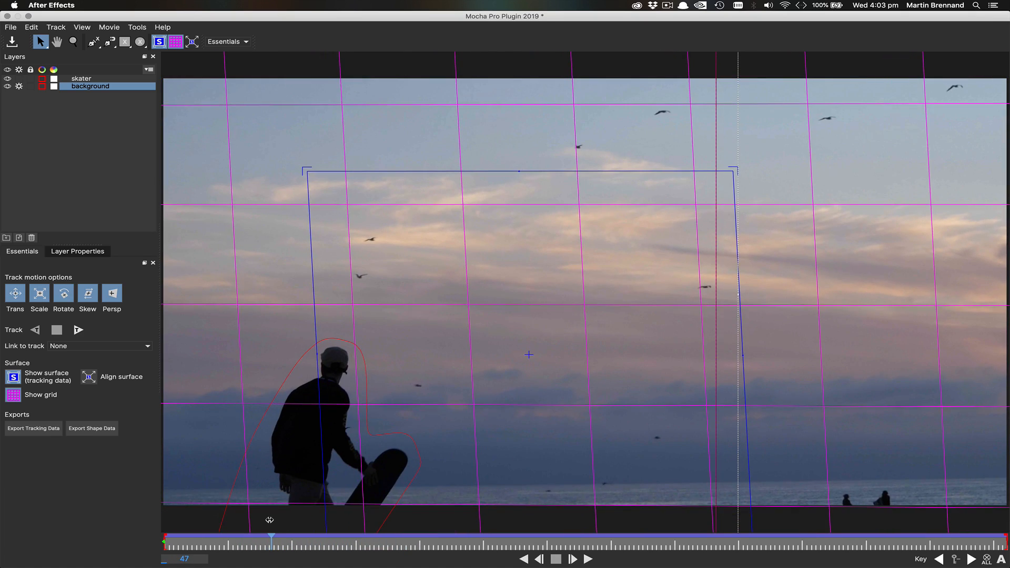
left_click(81, 78)
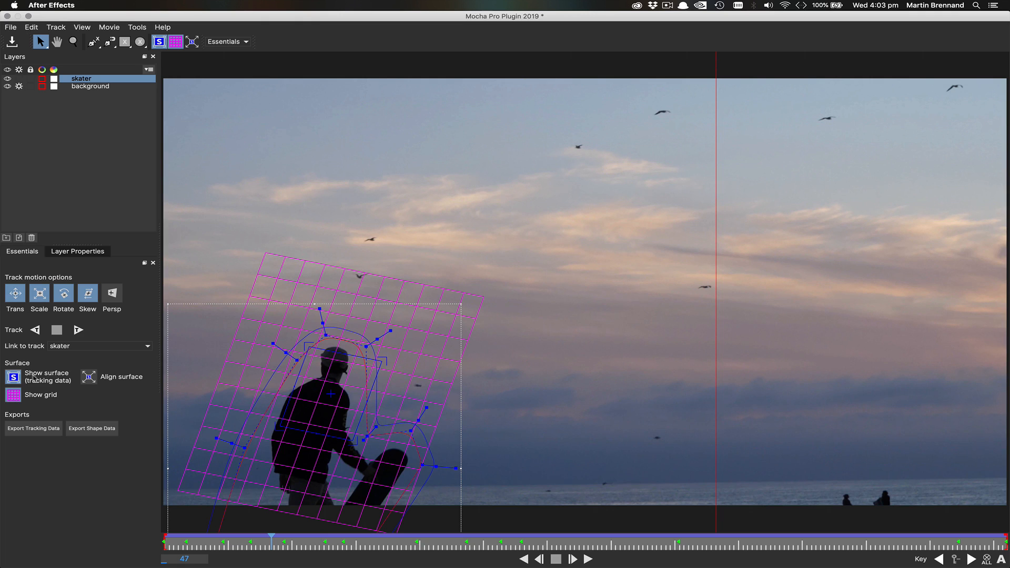
left_click(13, 394)
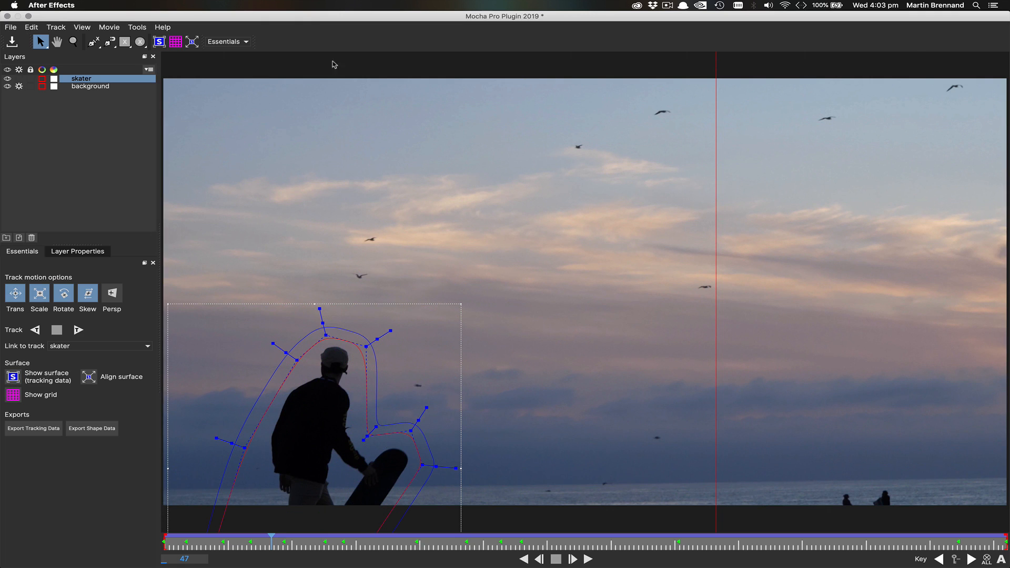
Switch to the Classic layout and bring up the Remove module parameters
left_click(228, 41)
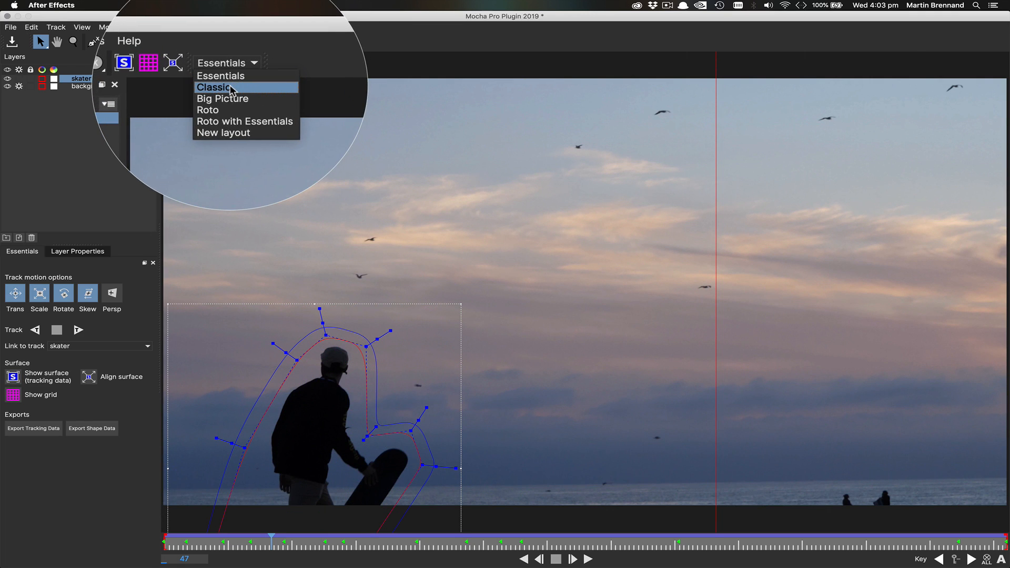
left_click(215, 87)
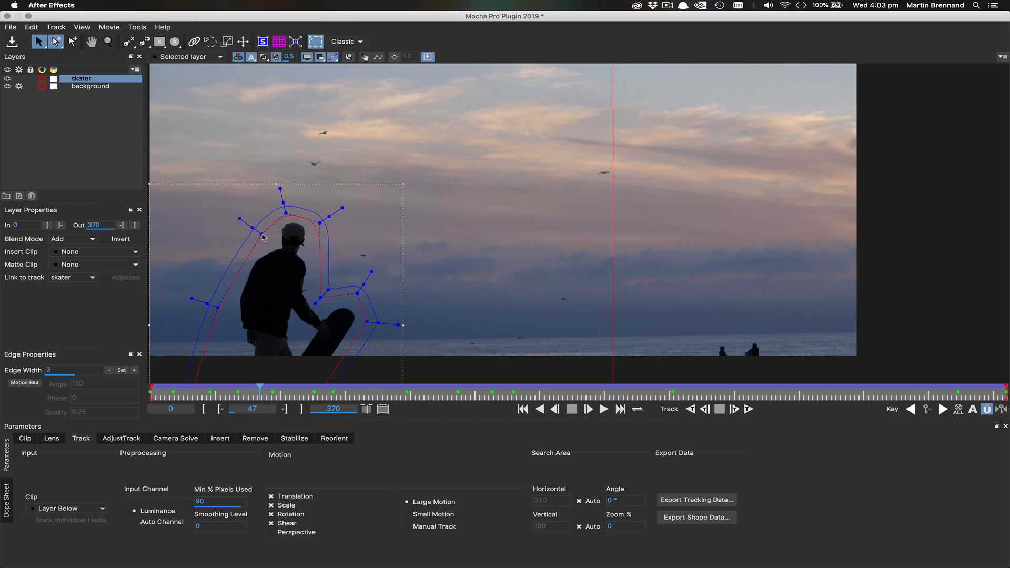
left_click(255, 438)
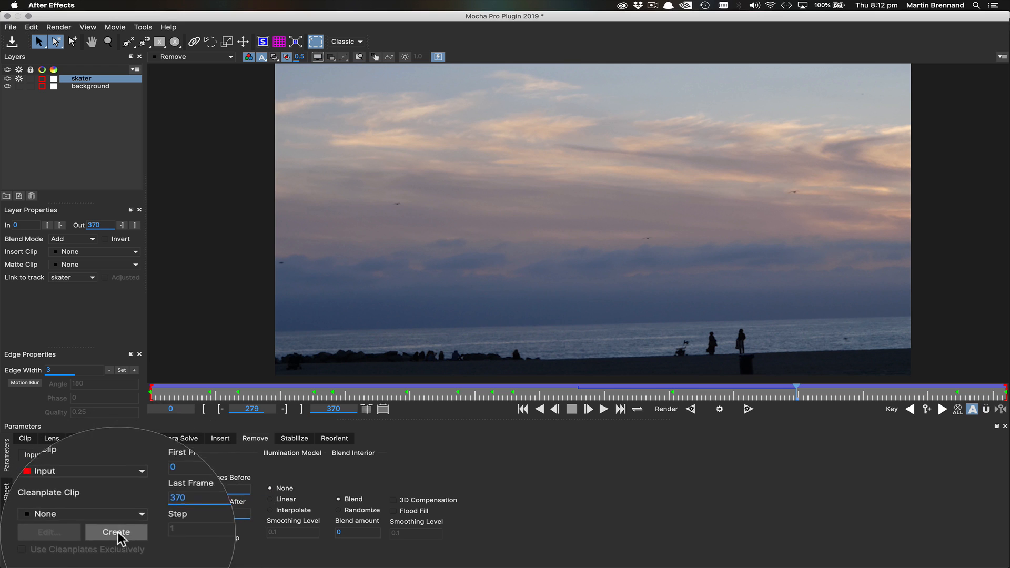
Create a skater clean plate at frame 279 and save the TIF into the _tutorials folder
left_click(116, 533)
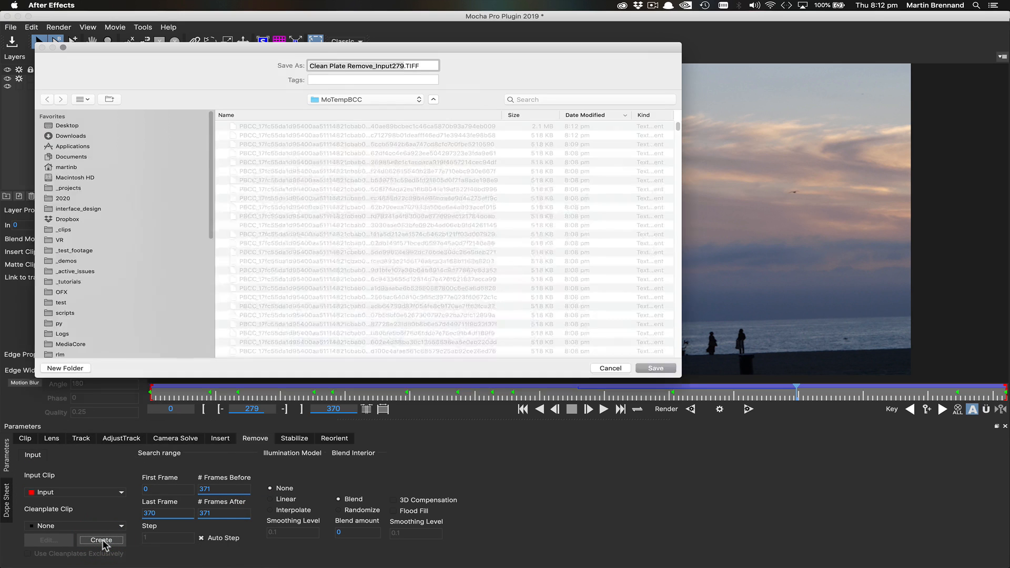
left_click(69, 282)
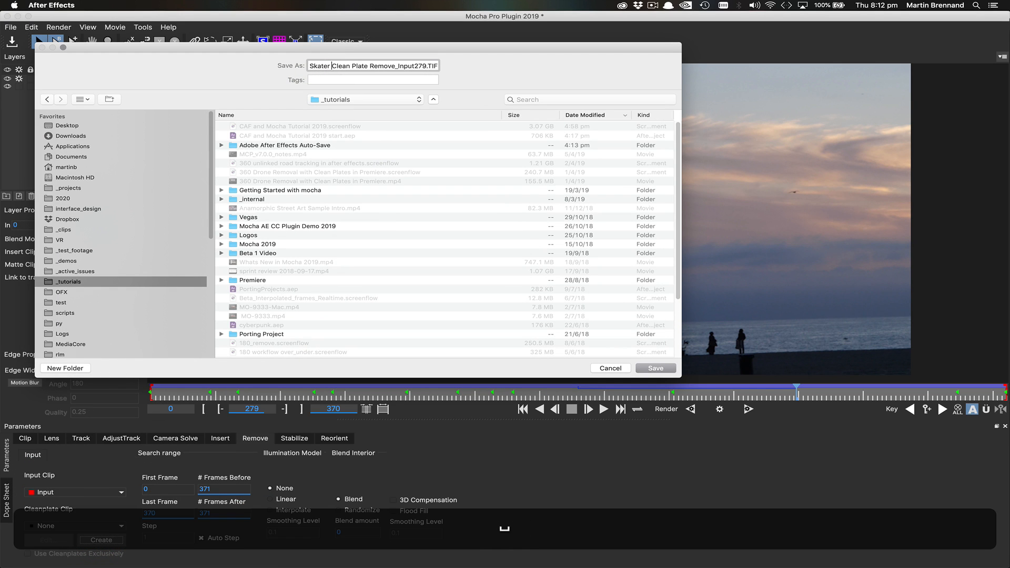
left_click(655, 368)
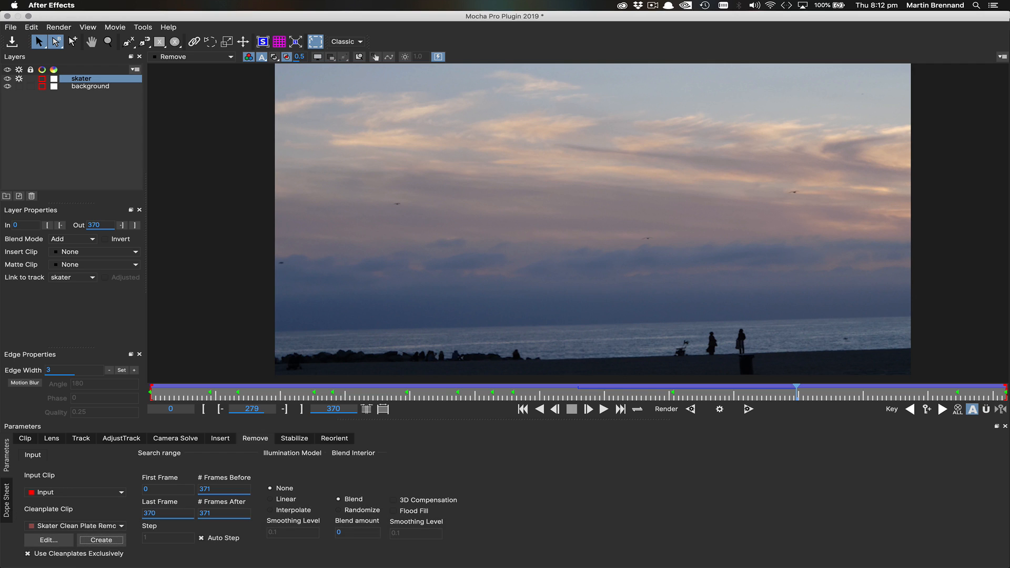
mouse_move(583, 165)
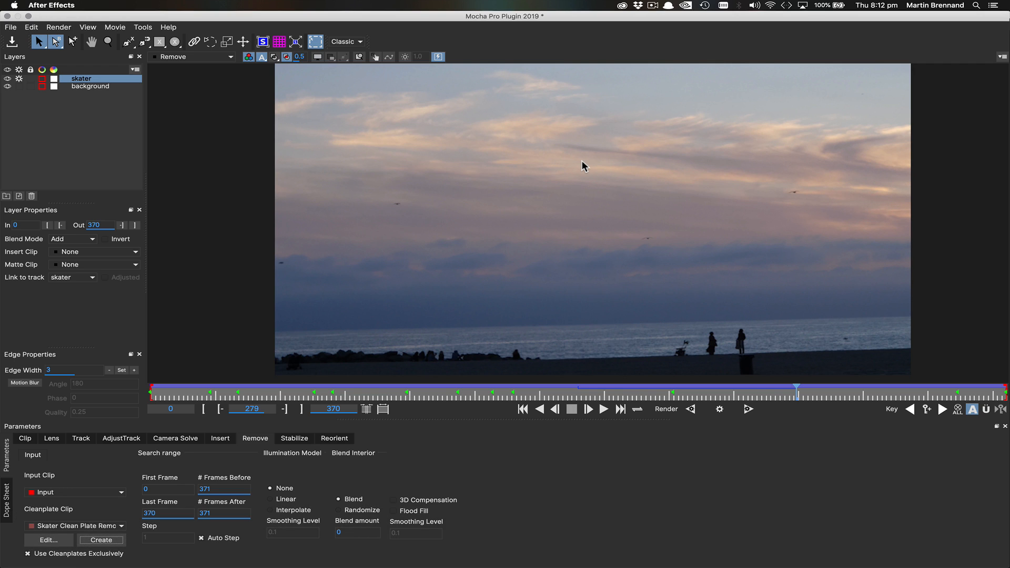
Jump to frame 370 and create and save a second skater clean plate there
left_click(191, 57)
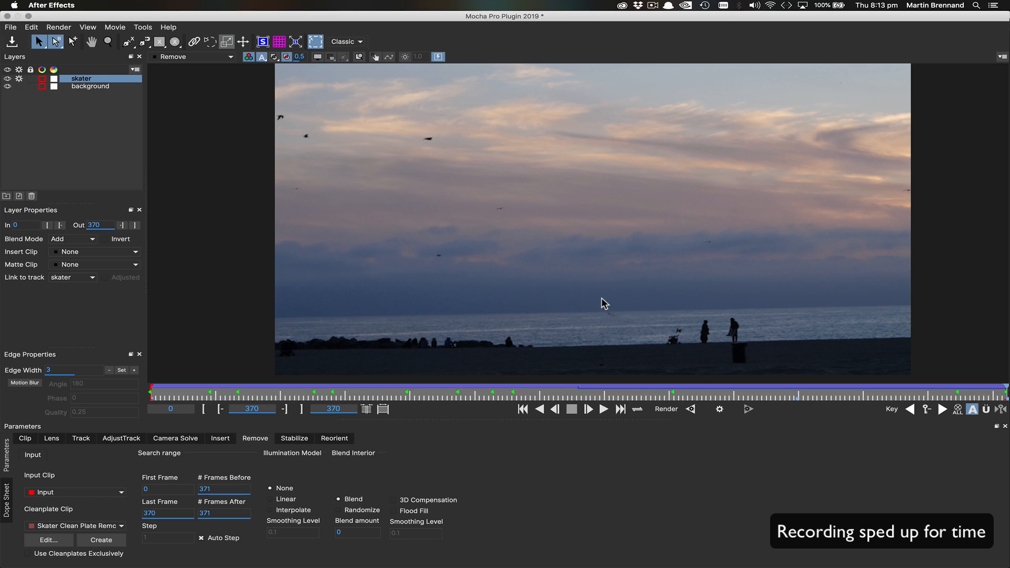
left_click(101, 540)
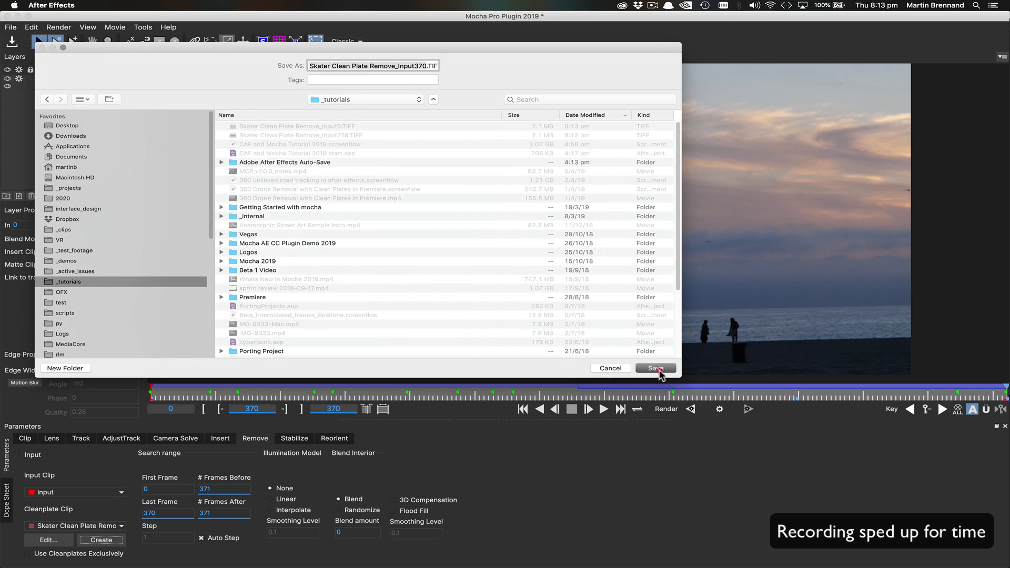
left_click(655, 369)
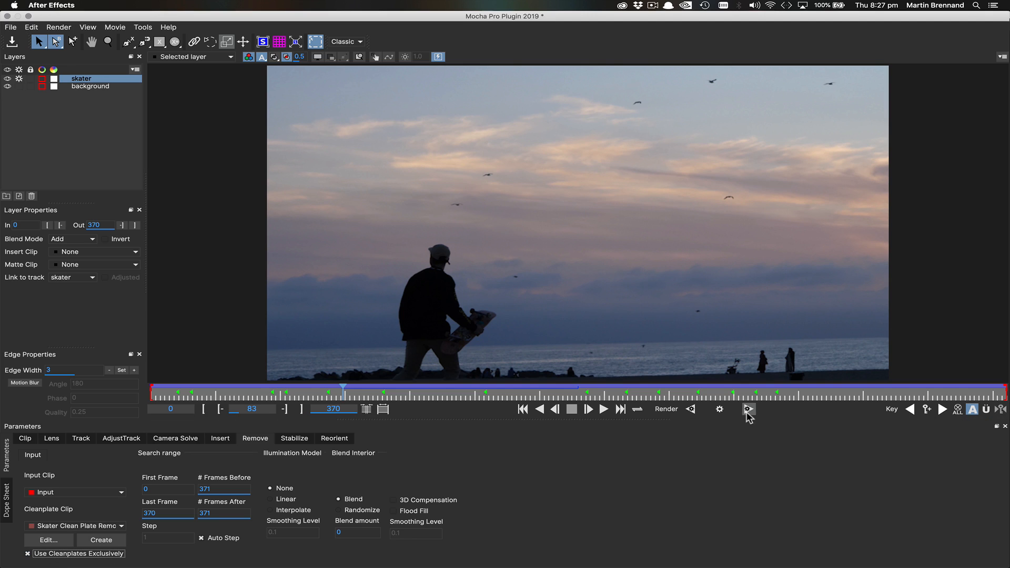
Render the removal through the clip, then set the effect's Module output to Remove
left_click(748, 410)
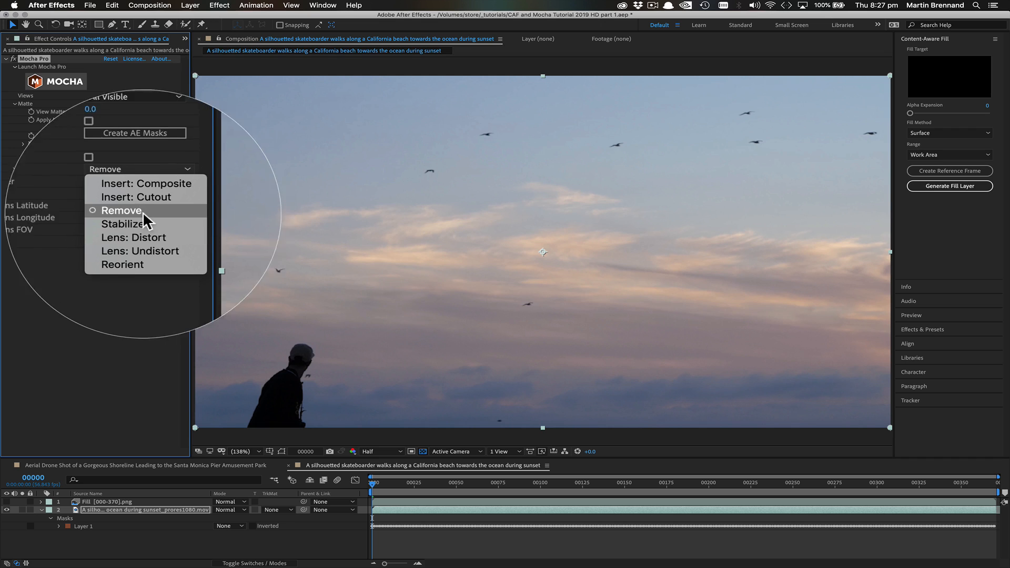
left_click(122, 211)
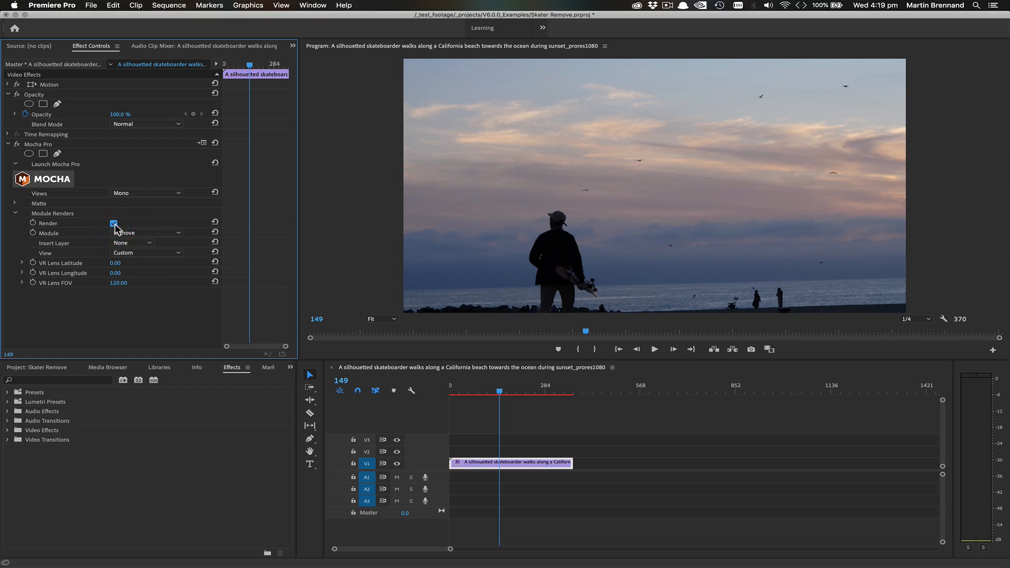
Tick Render under Module Renders so the Mocha Pro effect outputs its Remove result
left_click(113, 223)
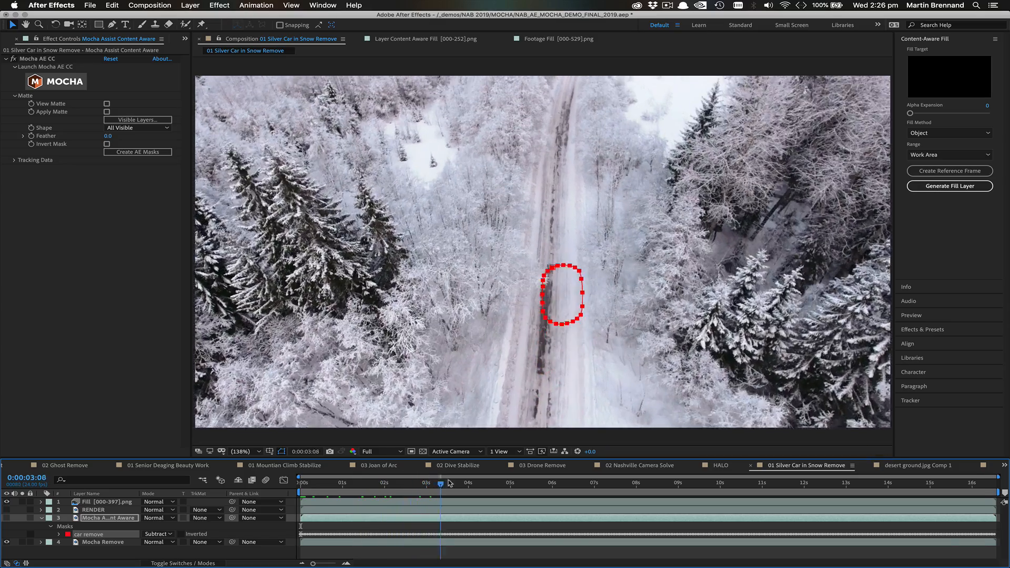
Launch Mocha Pro on the ghost removal comp and return to the first frame
left_click(42, 66)
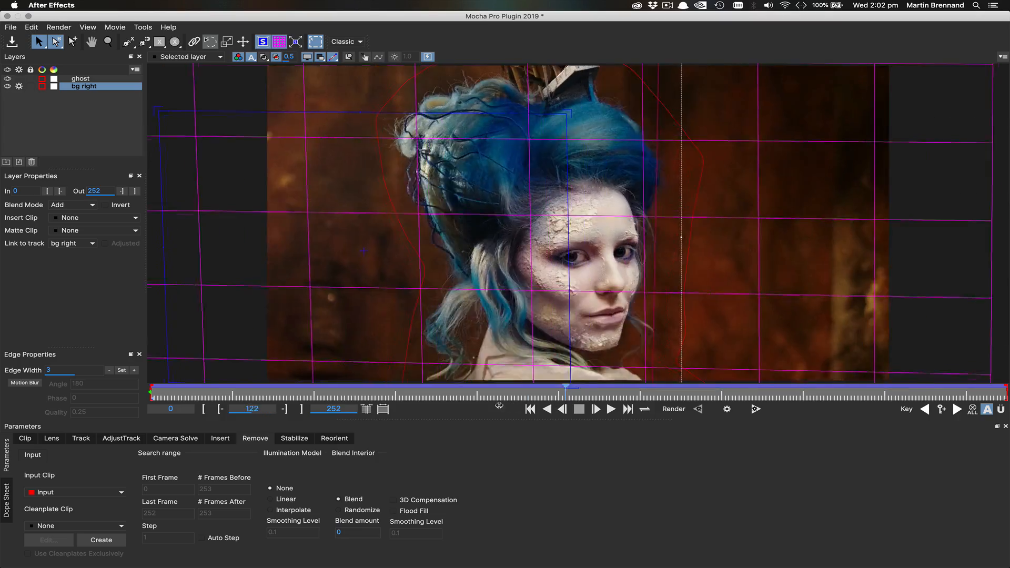
left_click(512, 410)
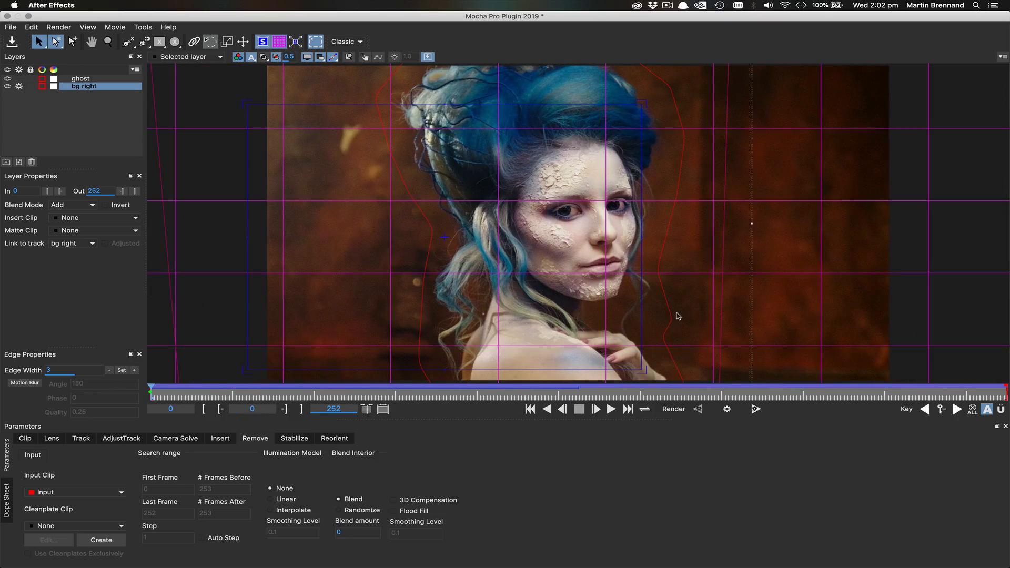